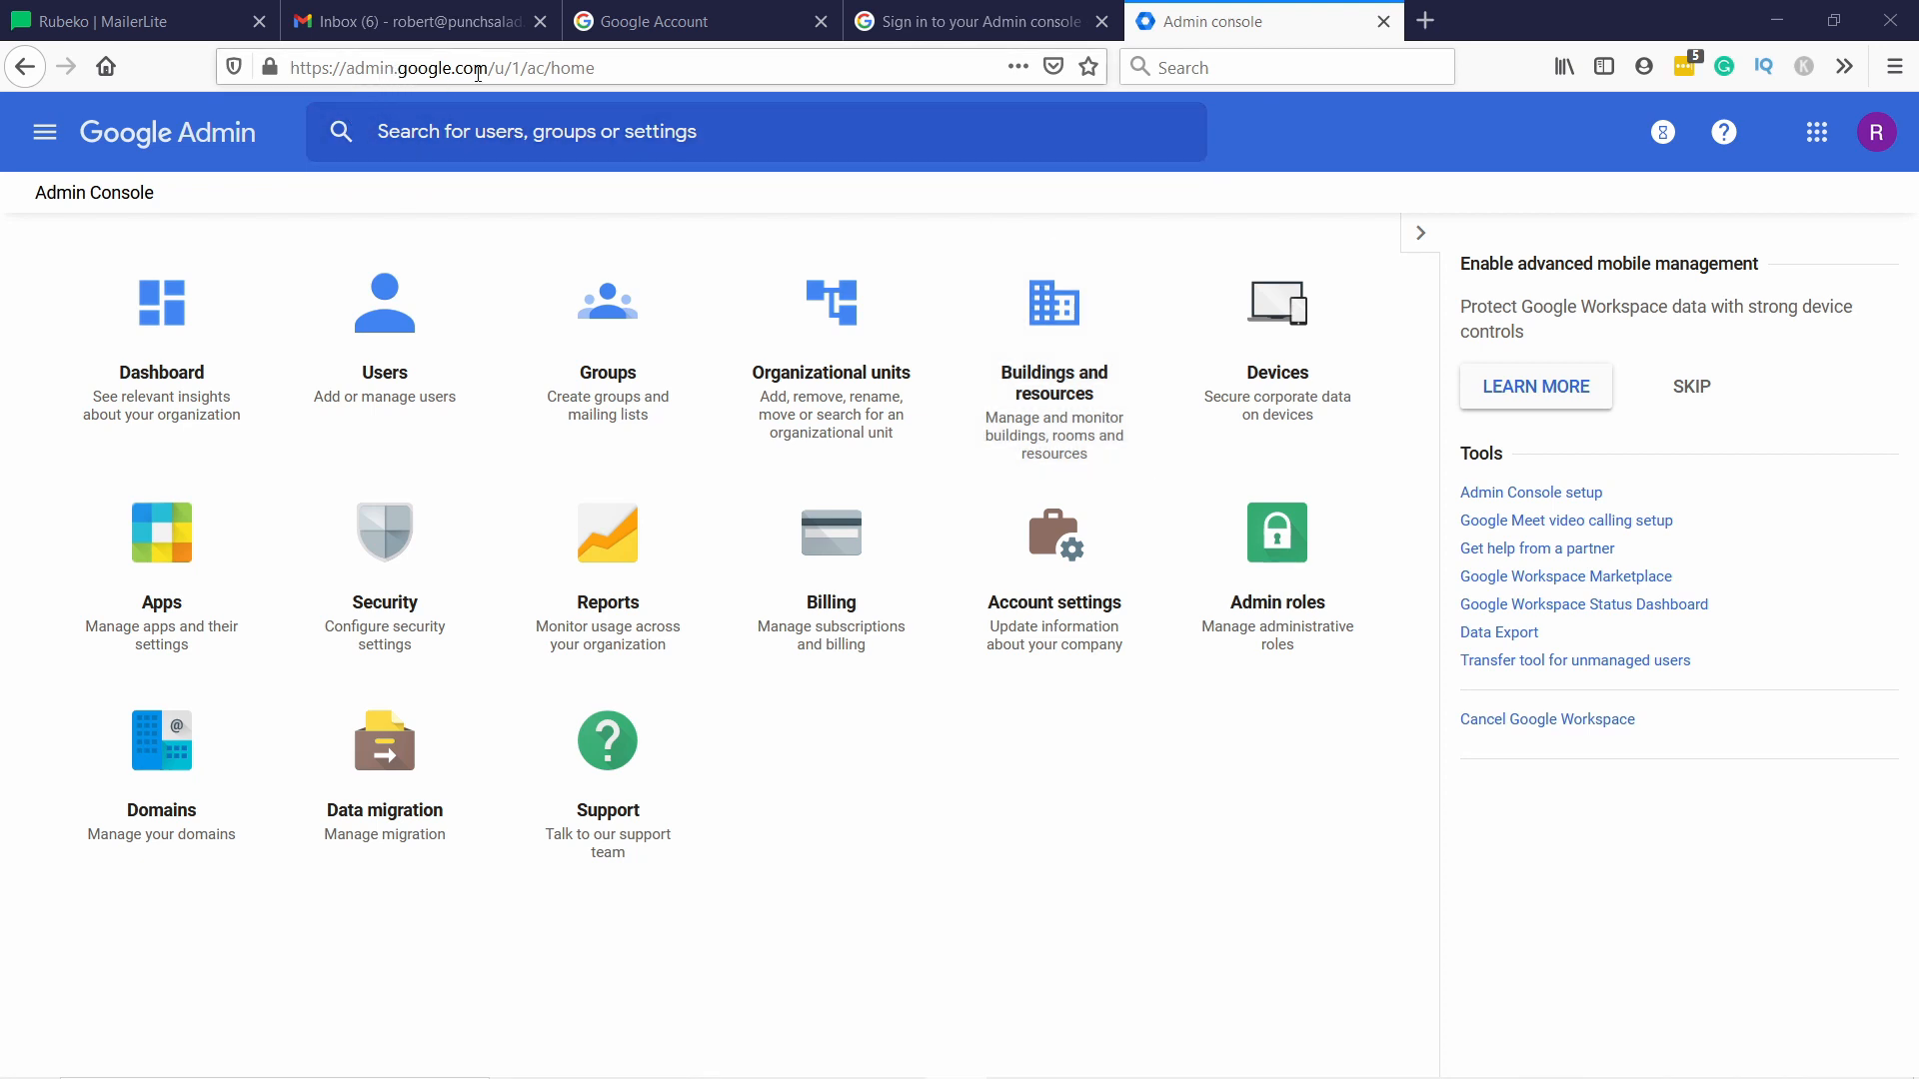
{"action": "mouse_move", "coordinate": [488, 198]}
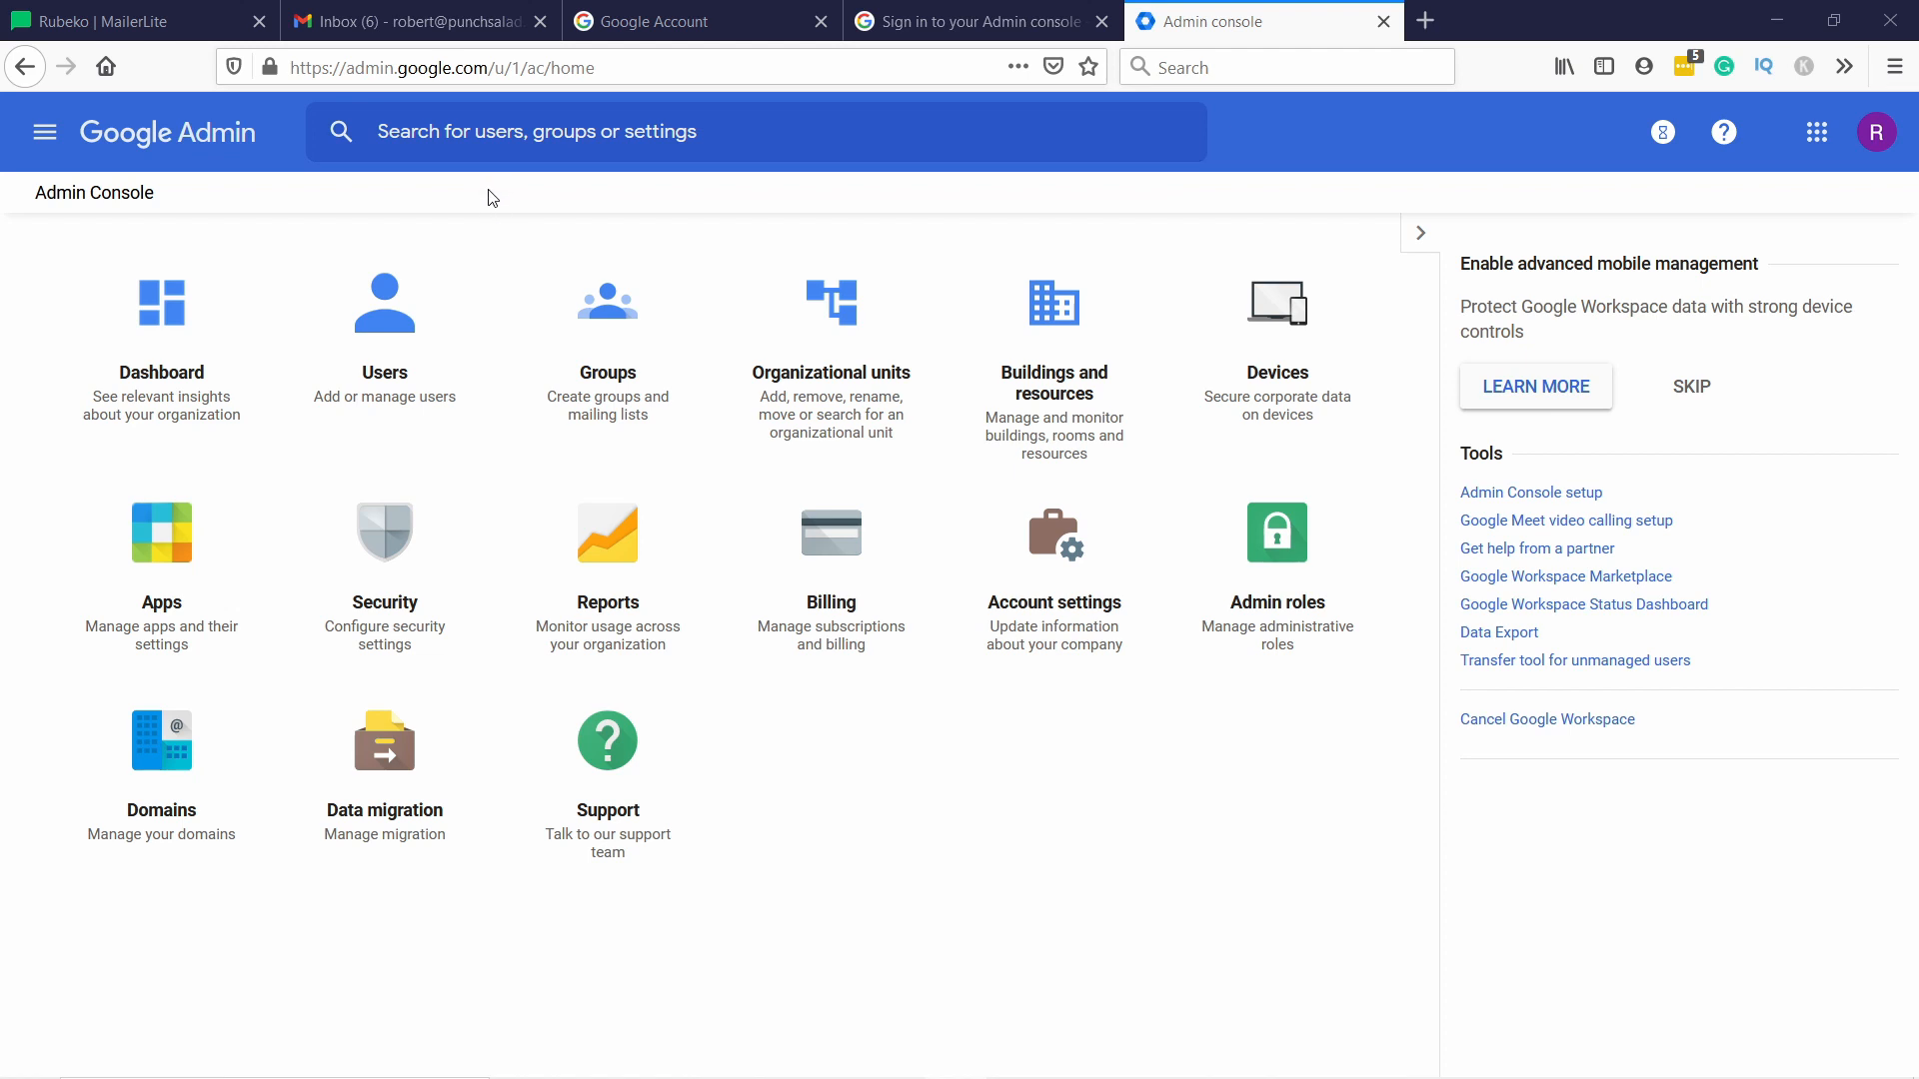
{"action": "mouse_move", "coordinate": [383, 346]}
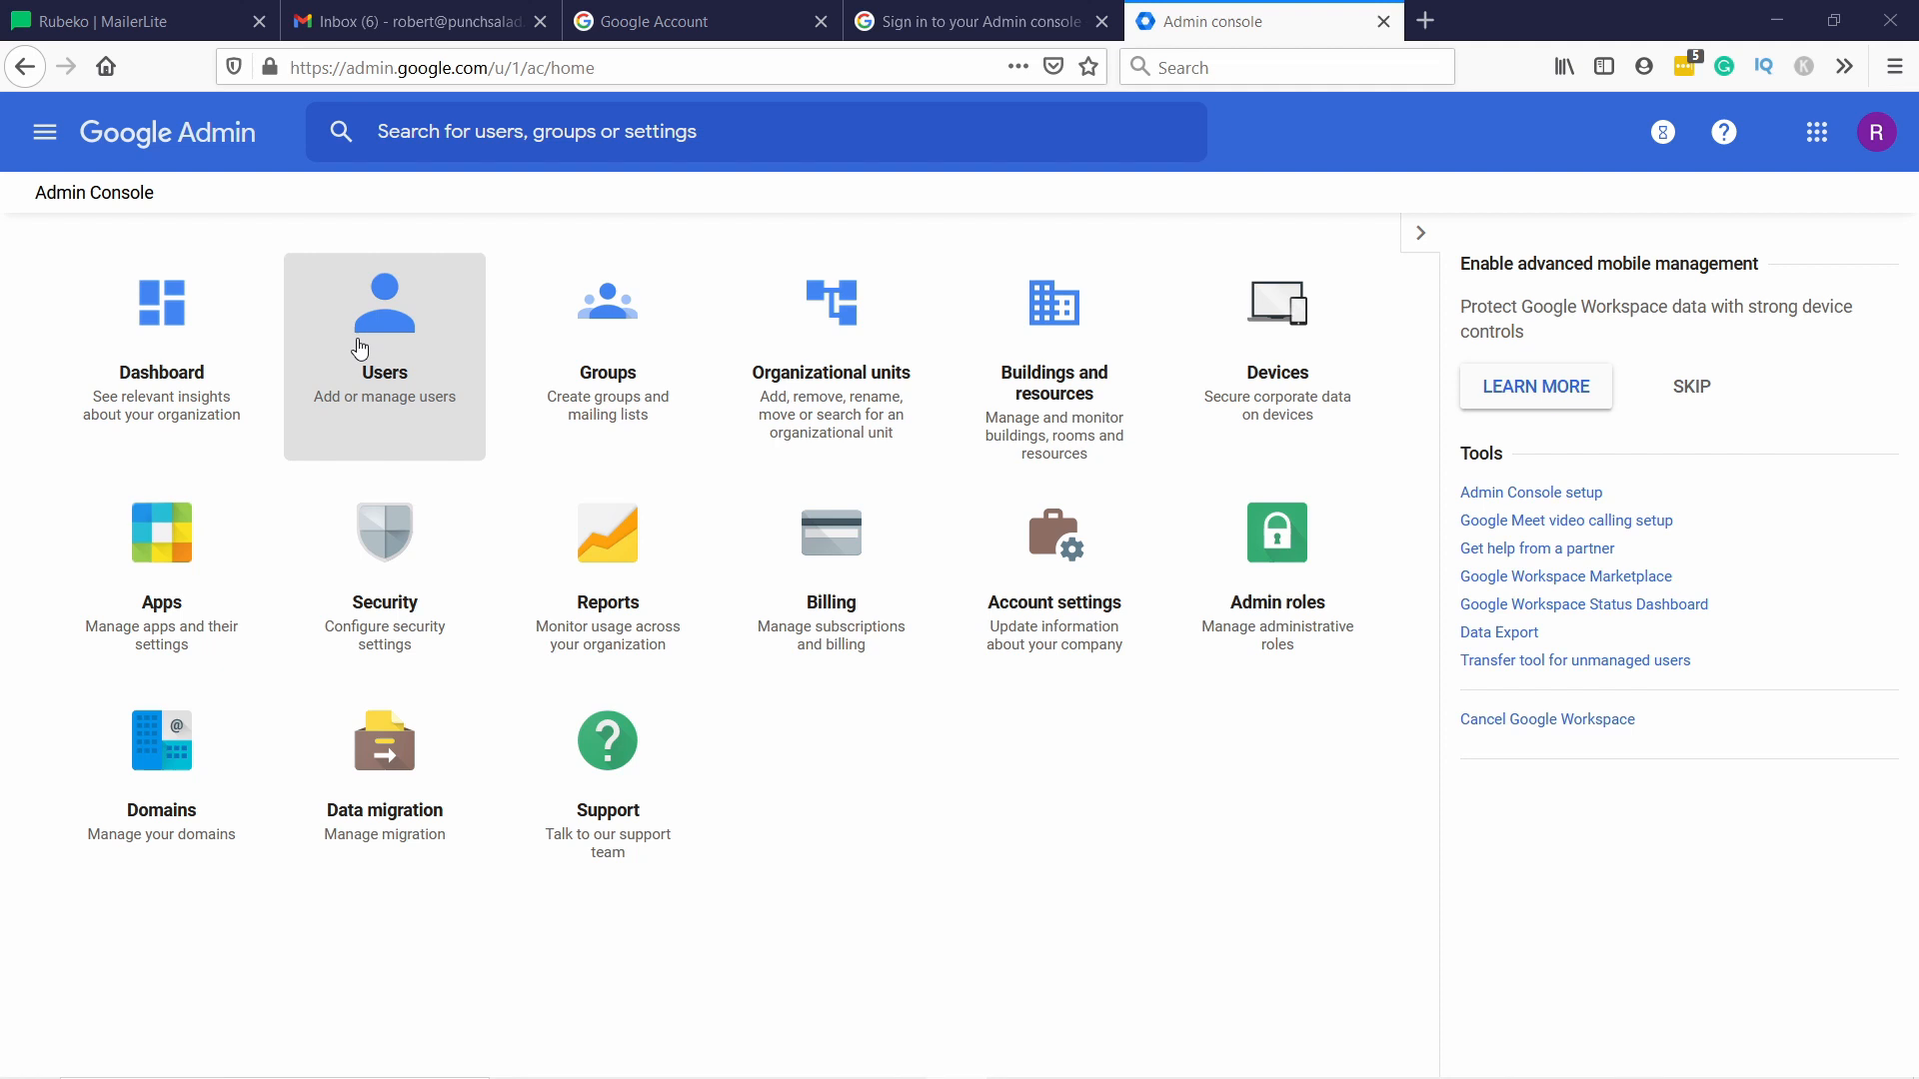
Show the organization's Users list from the Admin console home page
{"action": "left_click", "coordinate": [384, 330]}
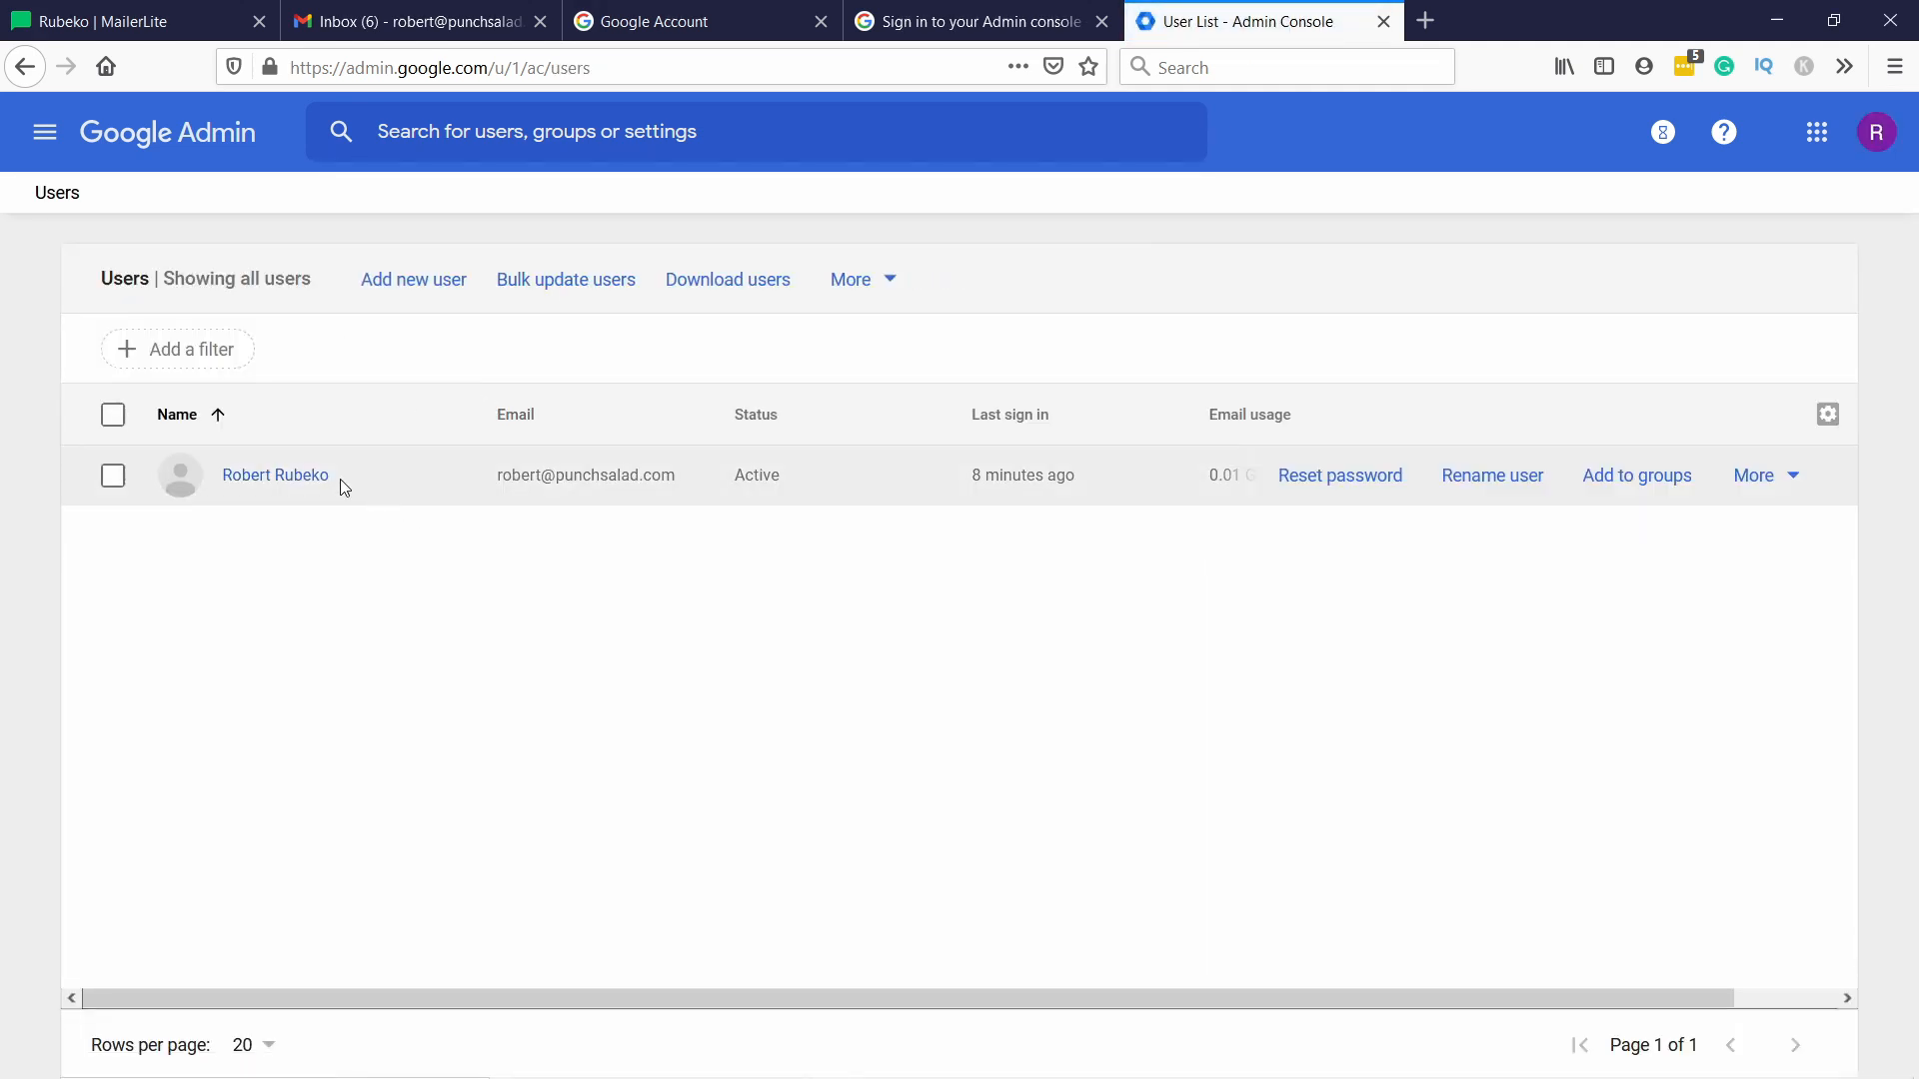
Bring up the user's detailed information down to the Alternate email addresses section
{"action": "left_click", "coordinate": [274, 476]}
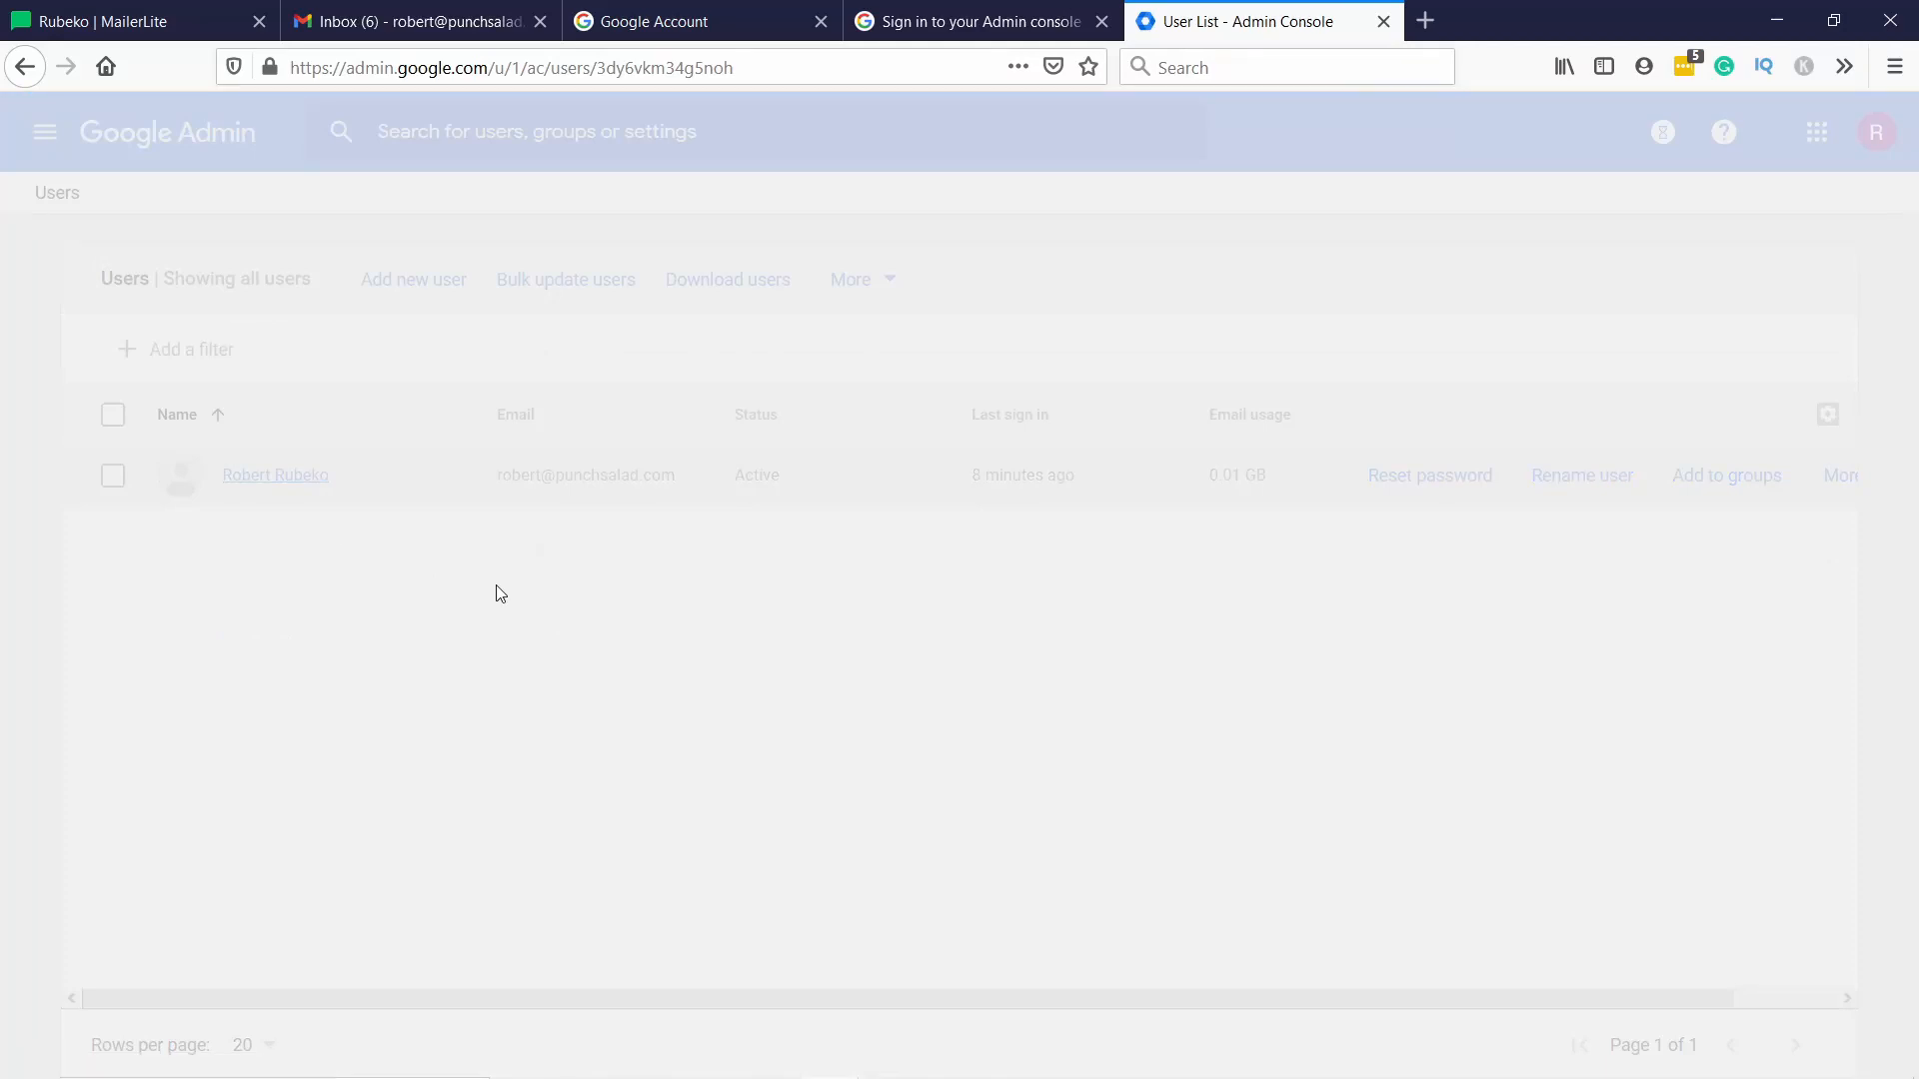
{"action": "left_click", "coordinate": [274, 476]}
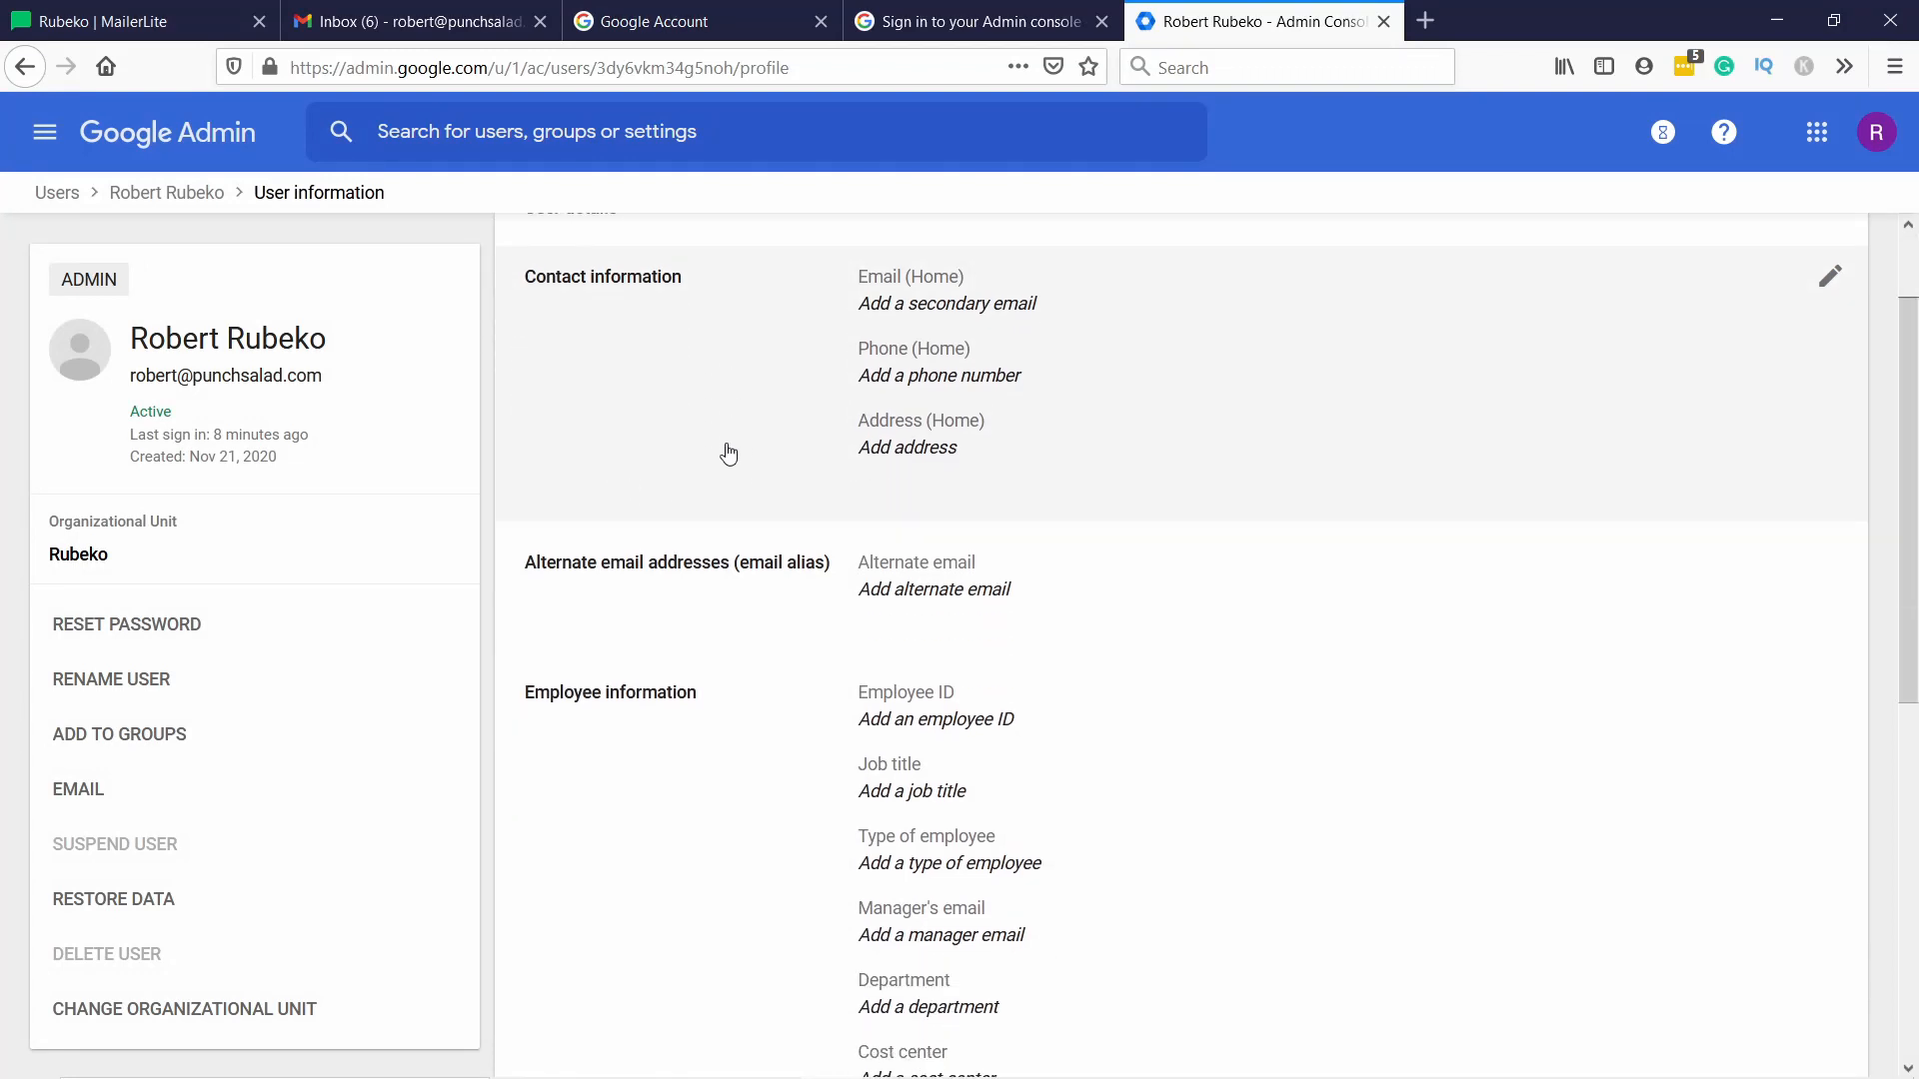
{"action": "scroll", "scroll_direction": "down", "scroll_amount": 3}
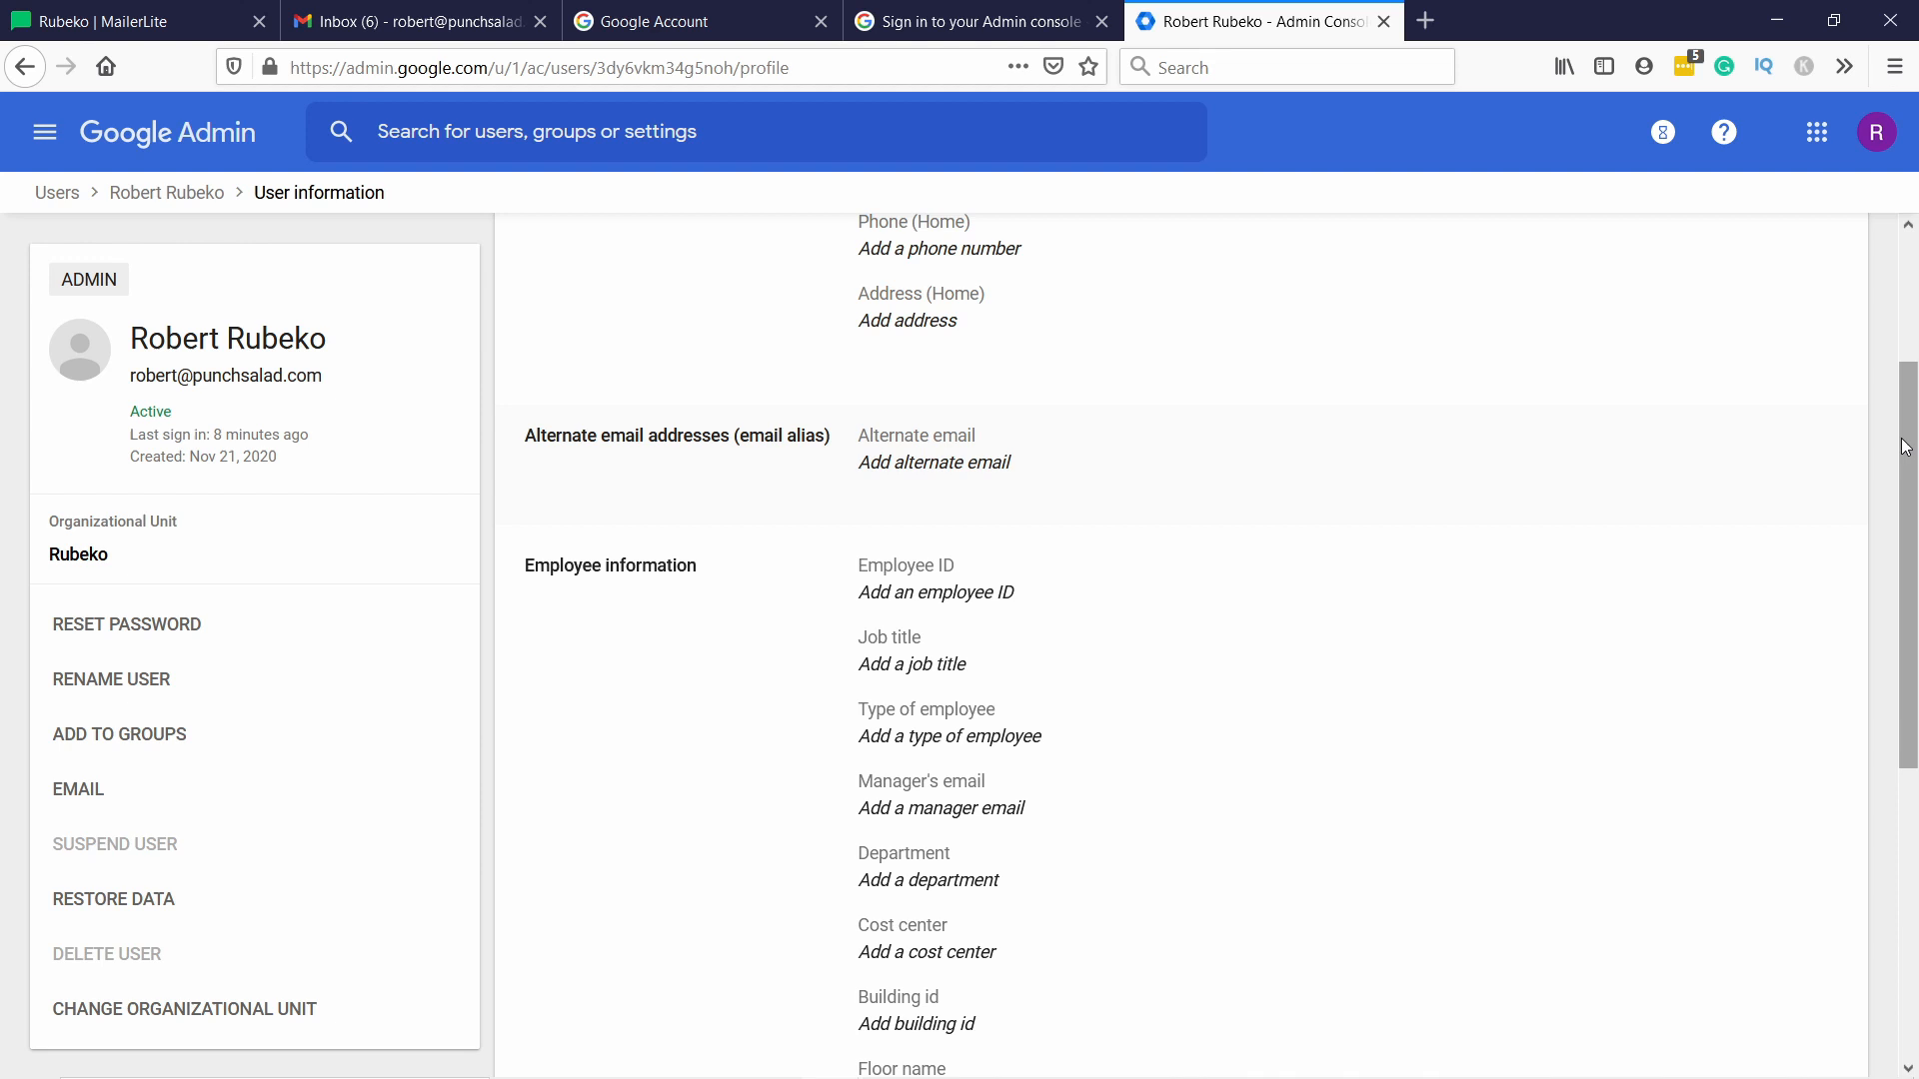
{"action": "left_click", "coordinate": [934, 462]}
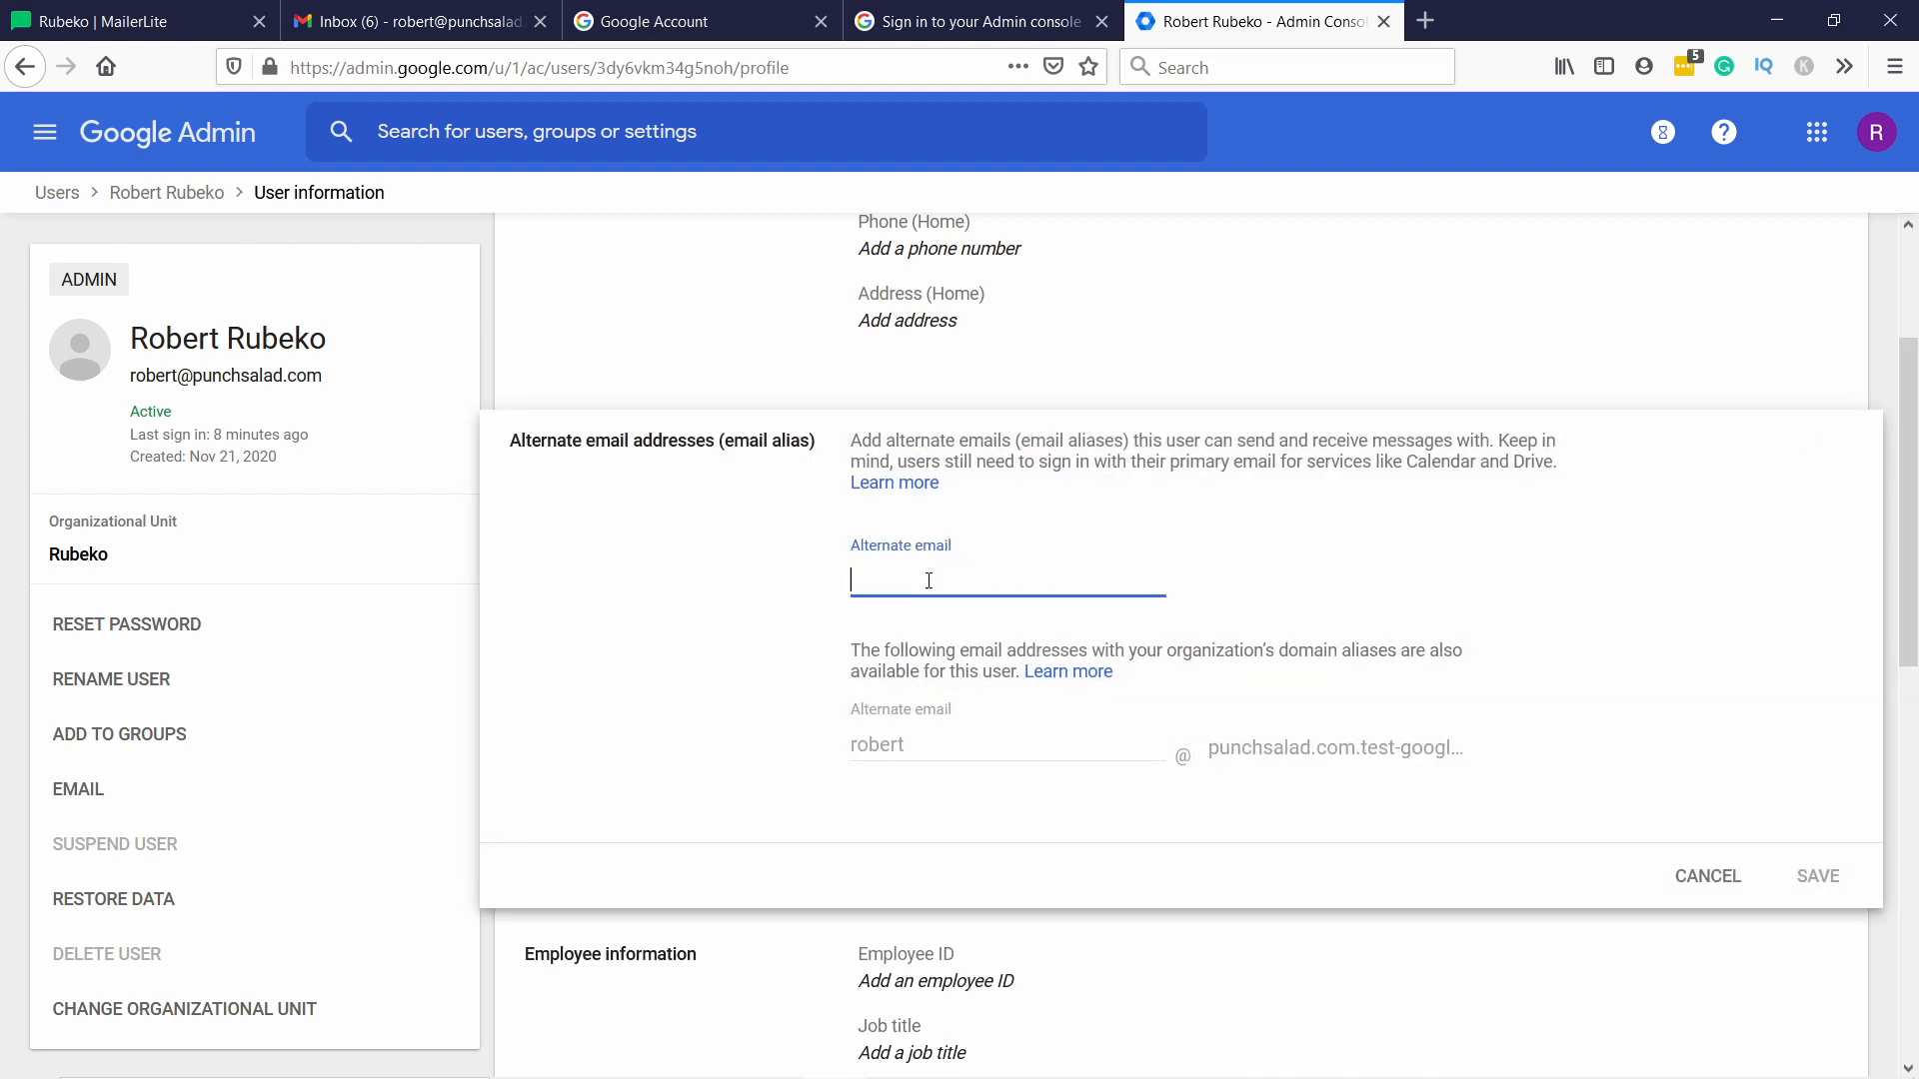
{"action": "type", "text": "newsletter"}
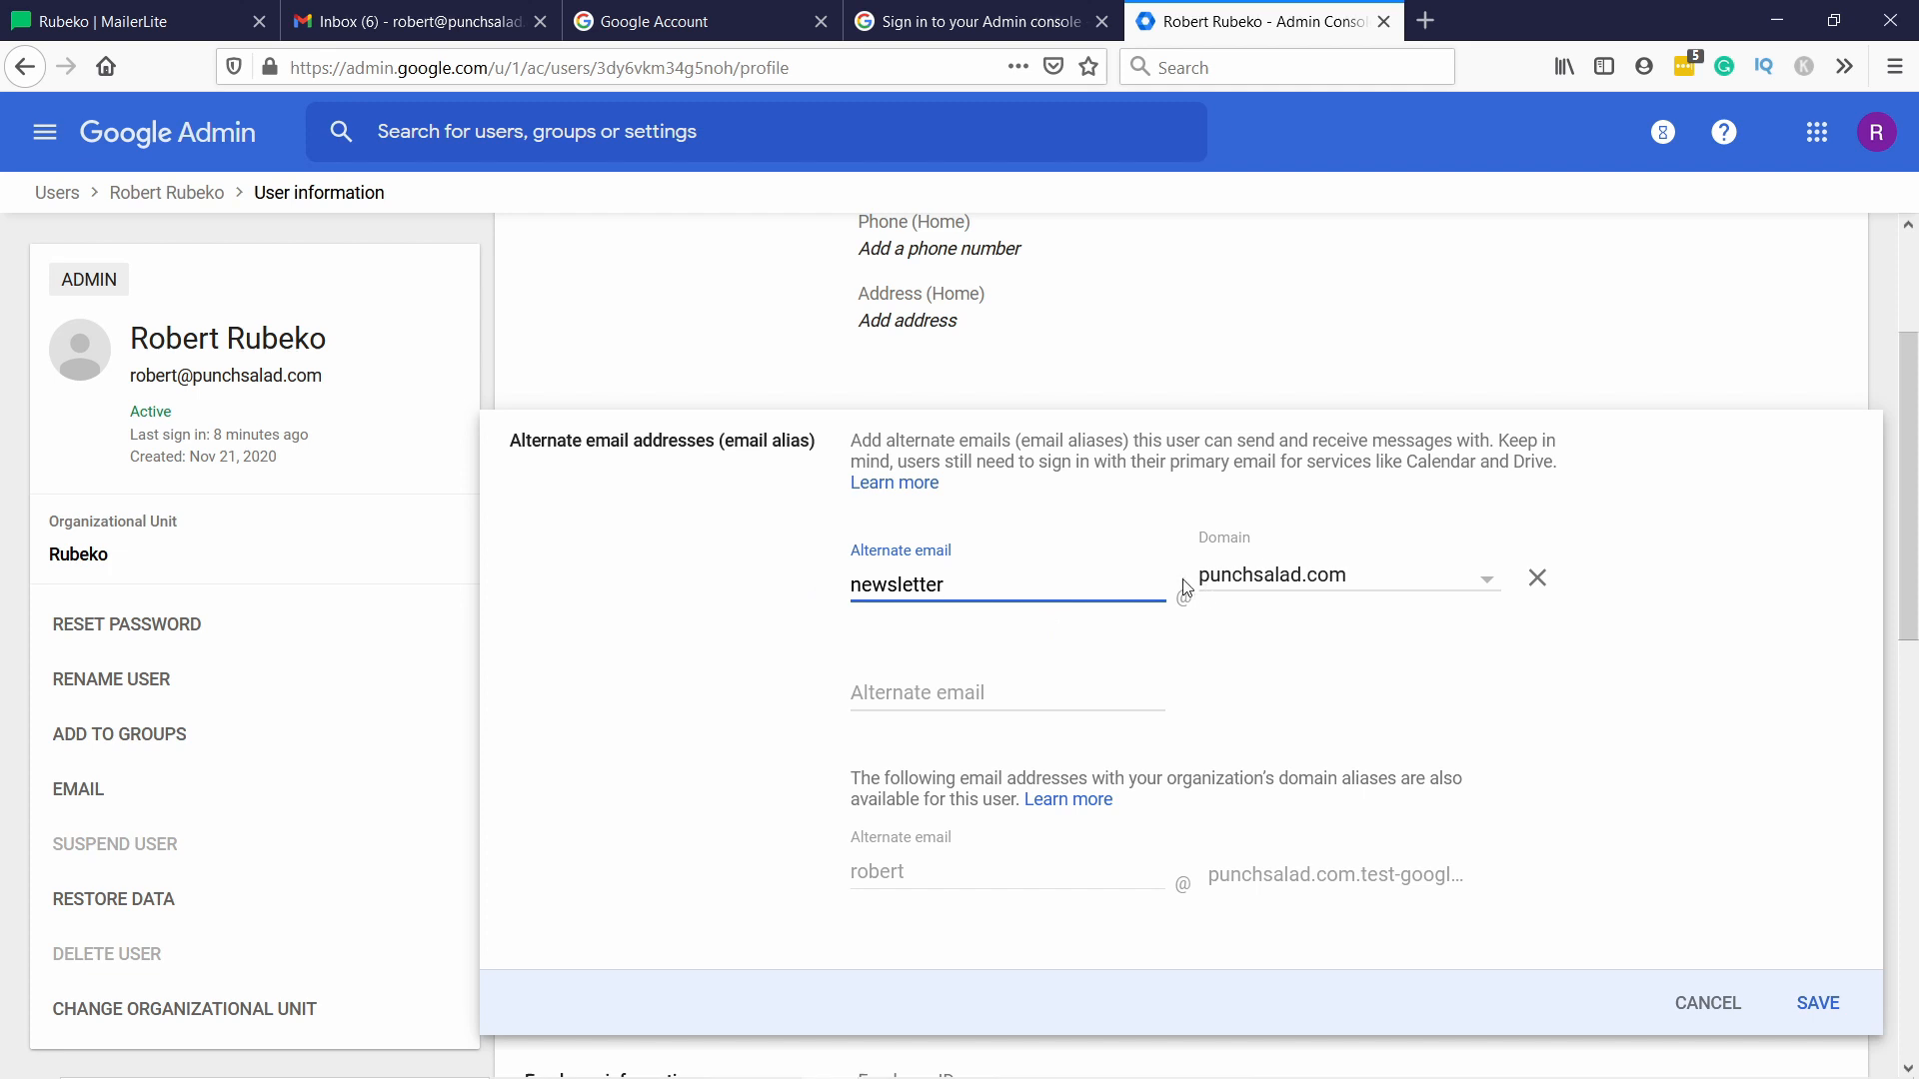
{"action": "mouse_move", "coordinate": [1319, 582]}
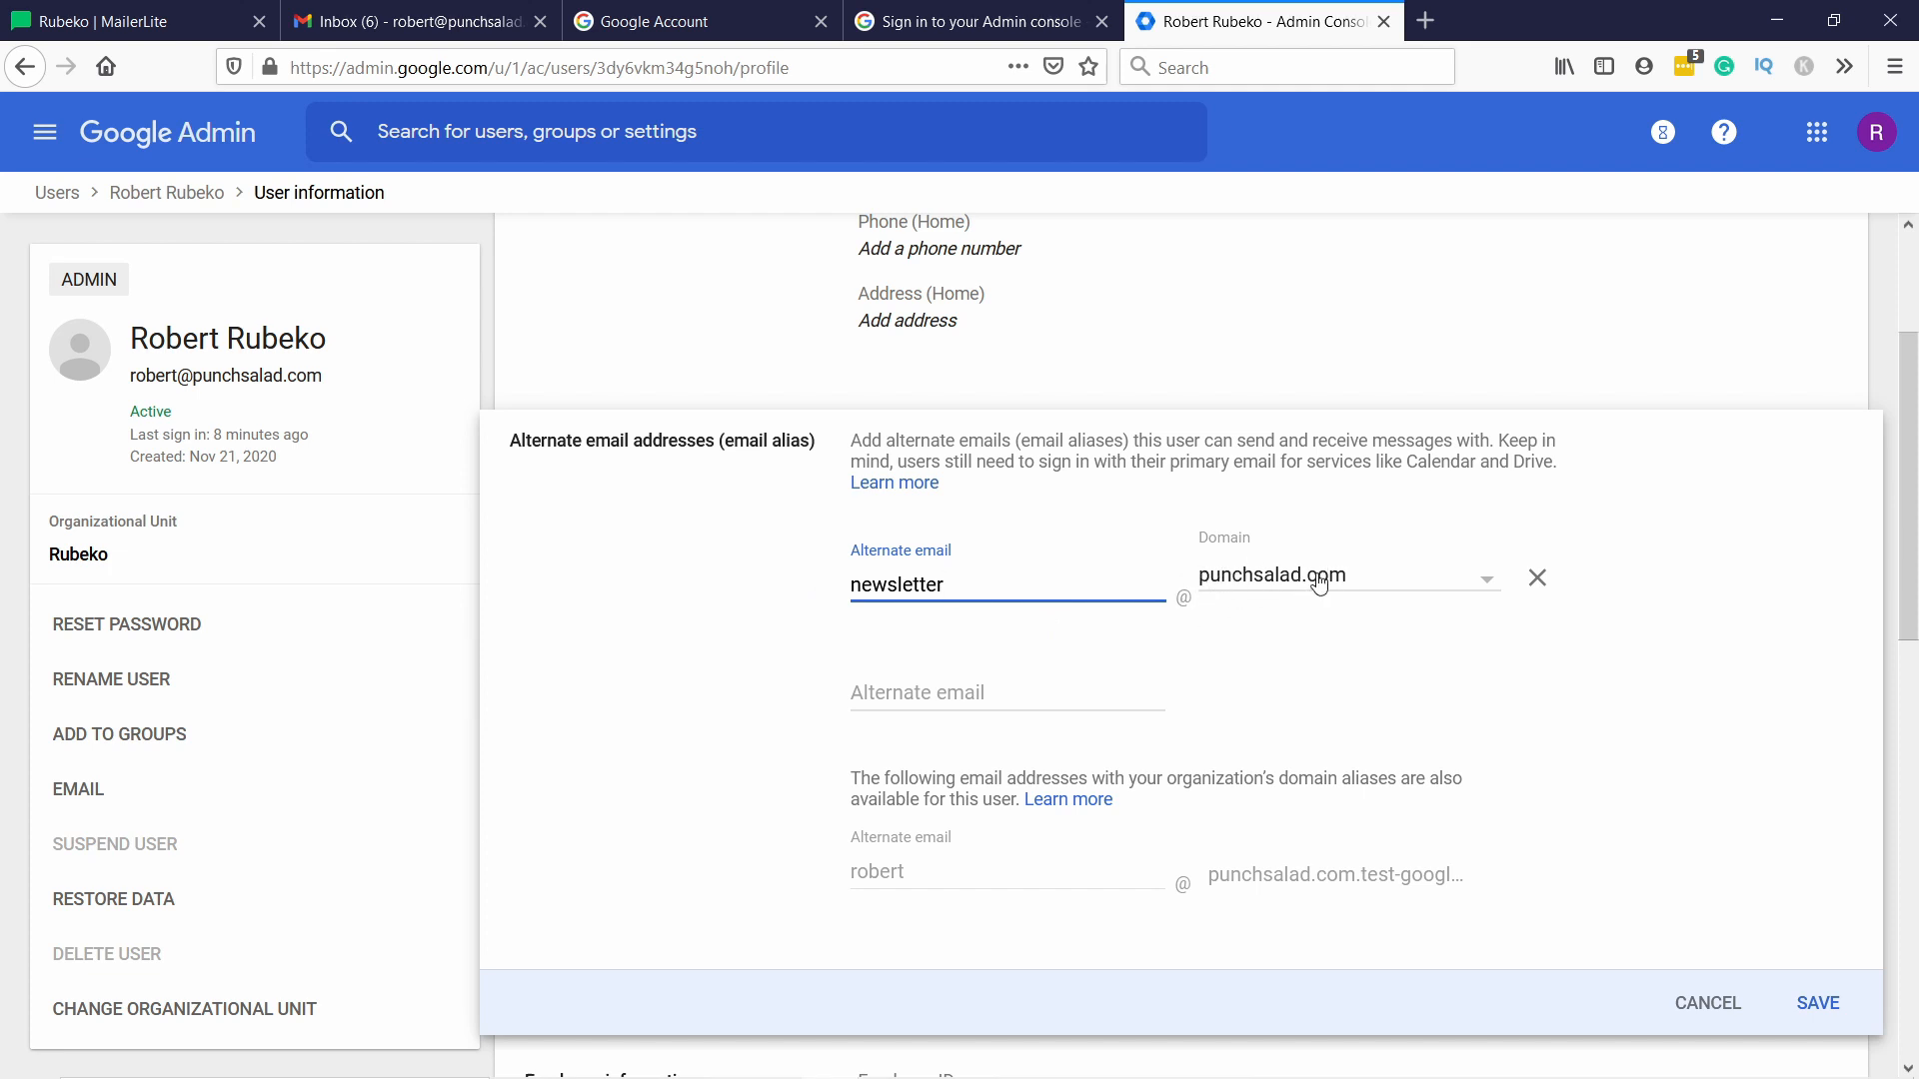
{"action": "left_click", "coordinate": [1343, 576]}
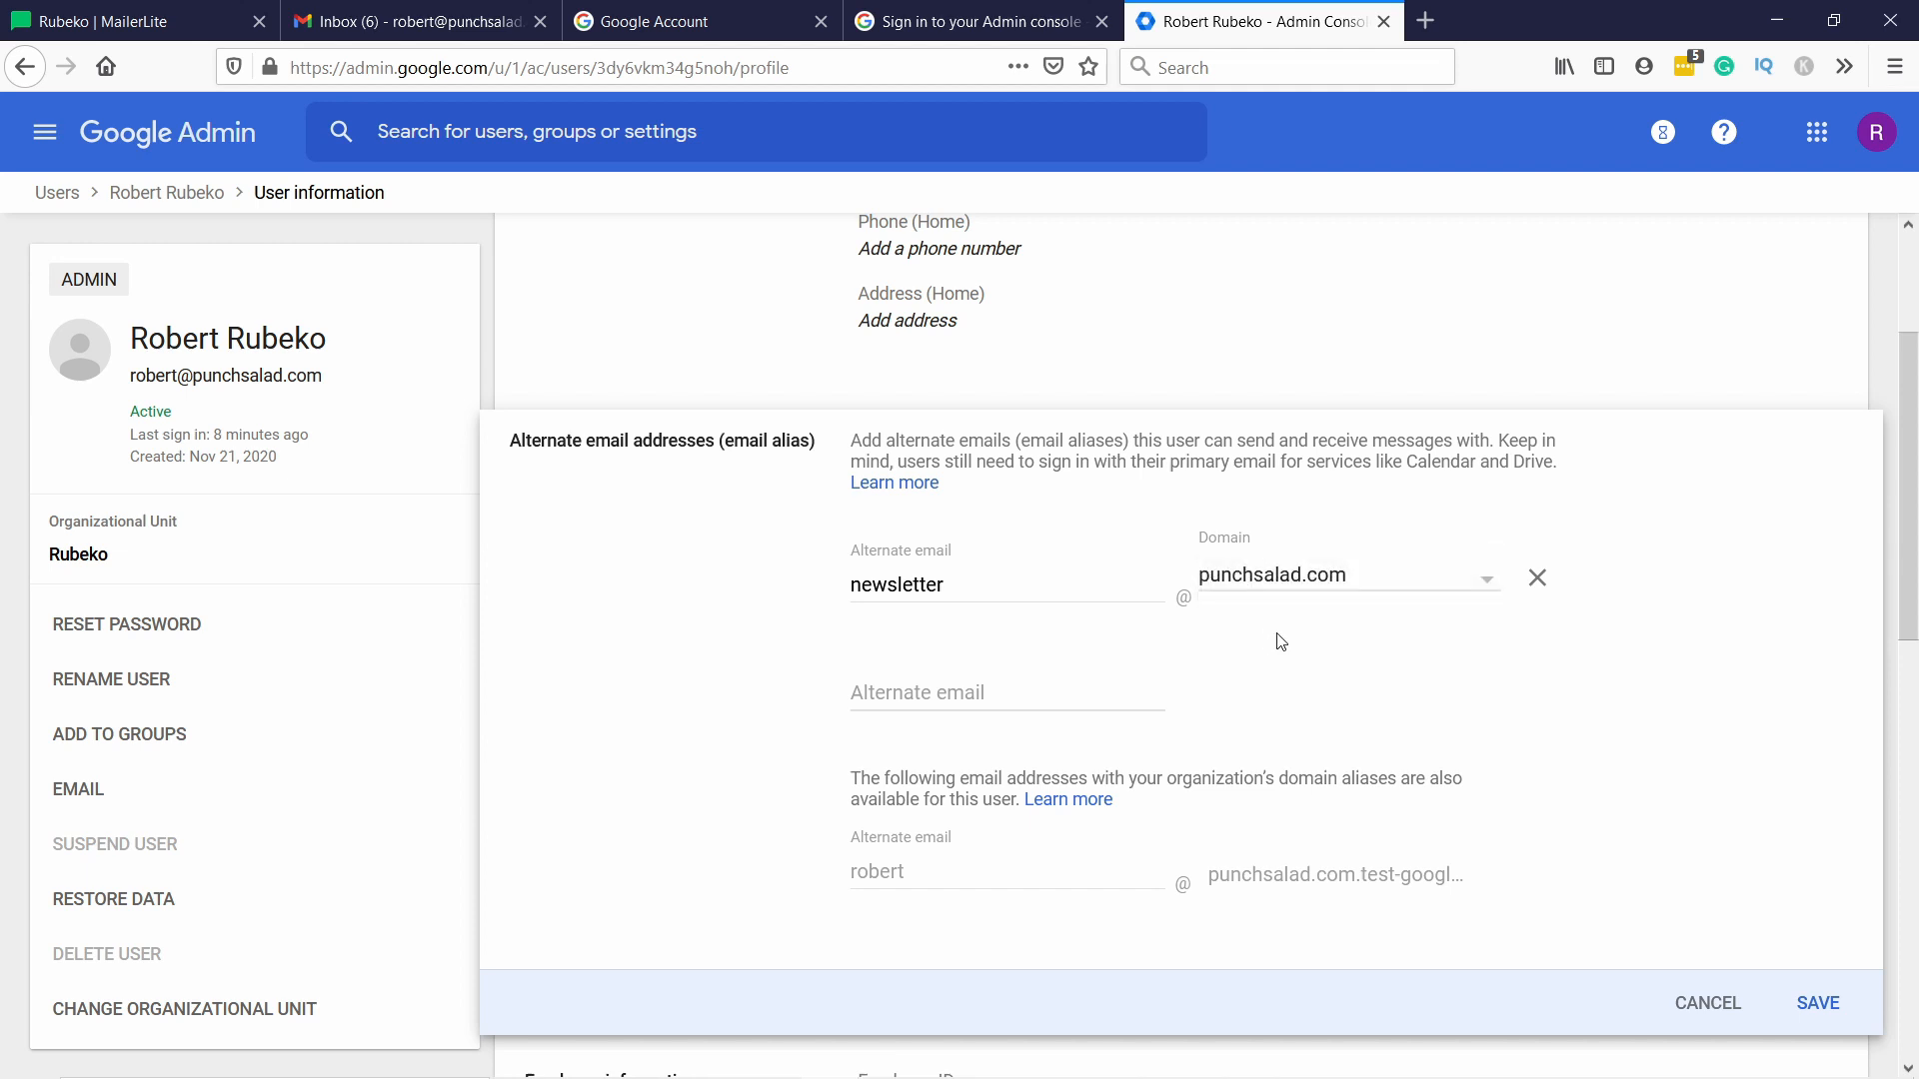
{"action": "left_click", "coordinate": [1817, 1002]}
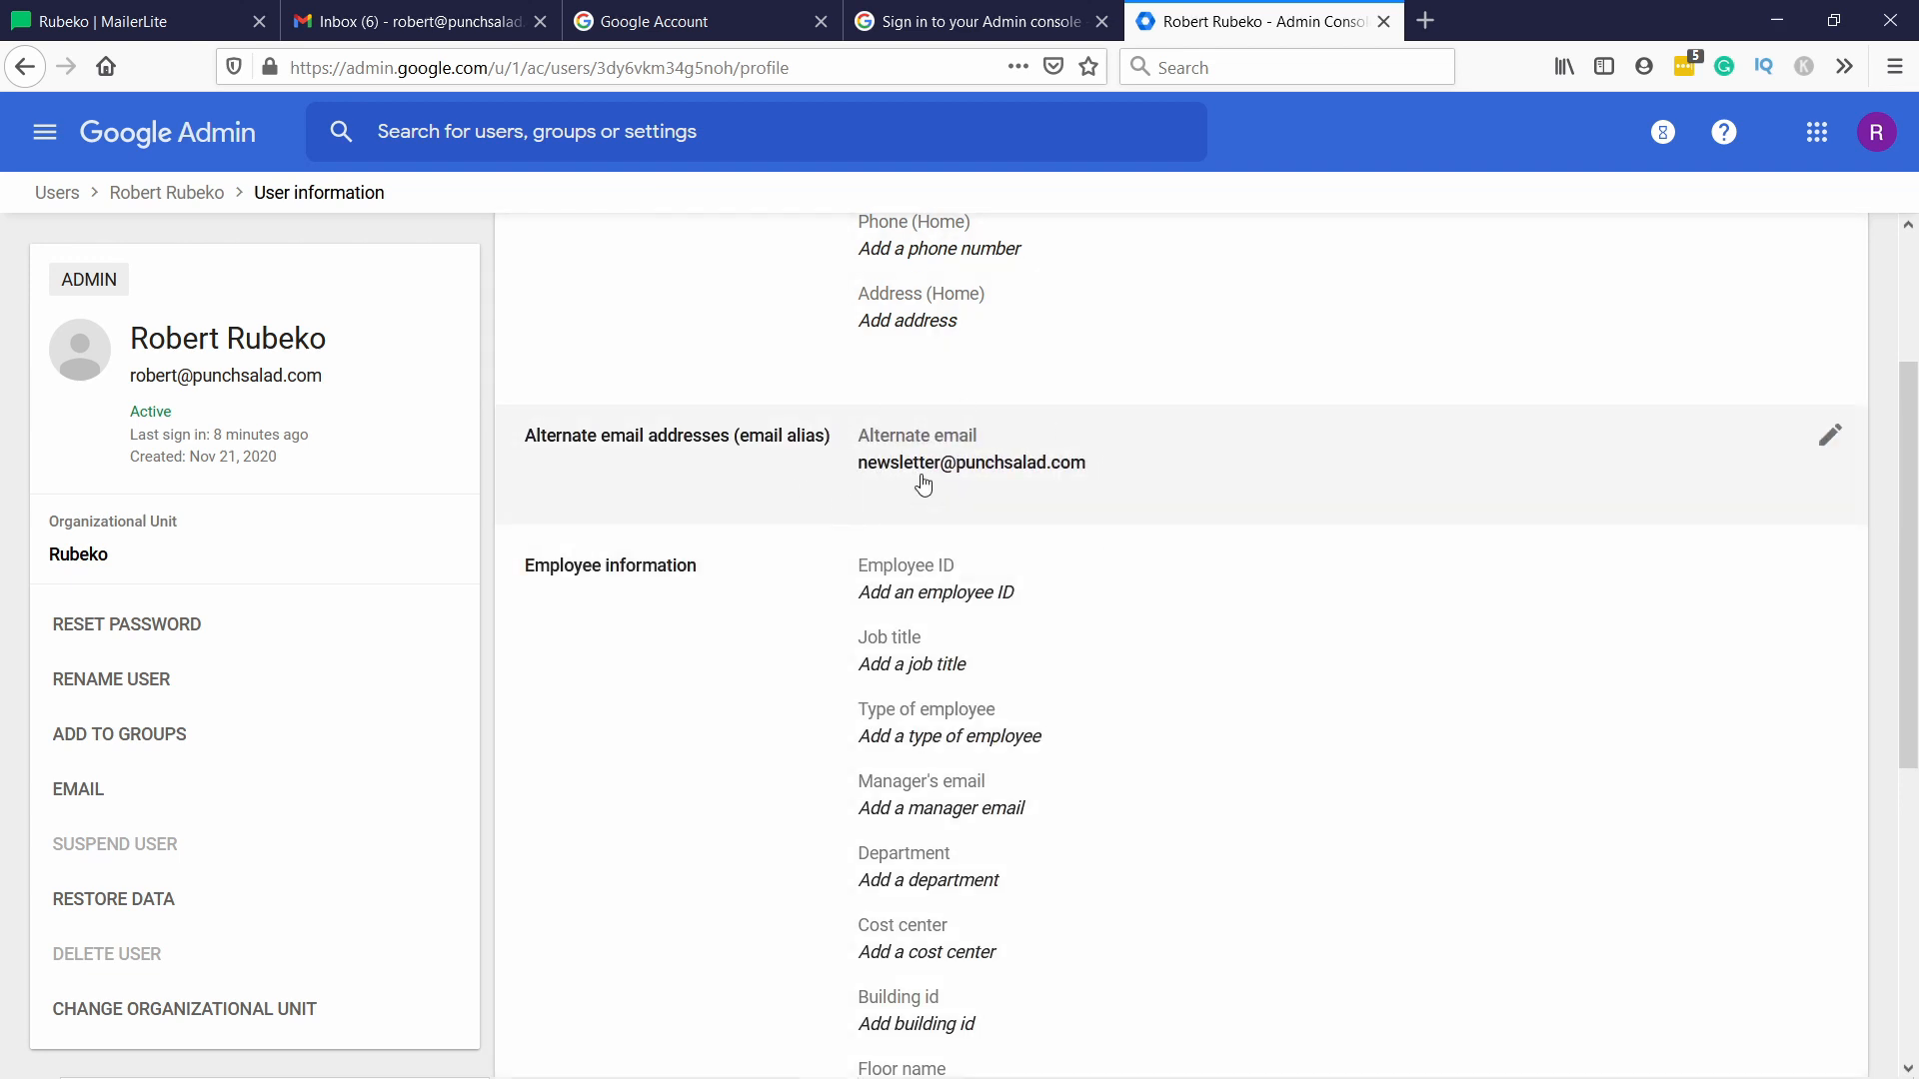
{"action": "left_click", "coordinate": [410, 20]}
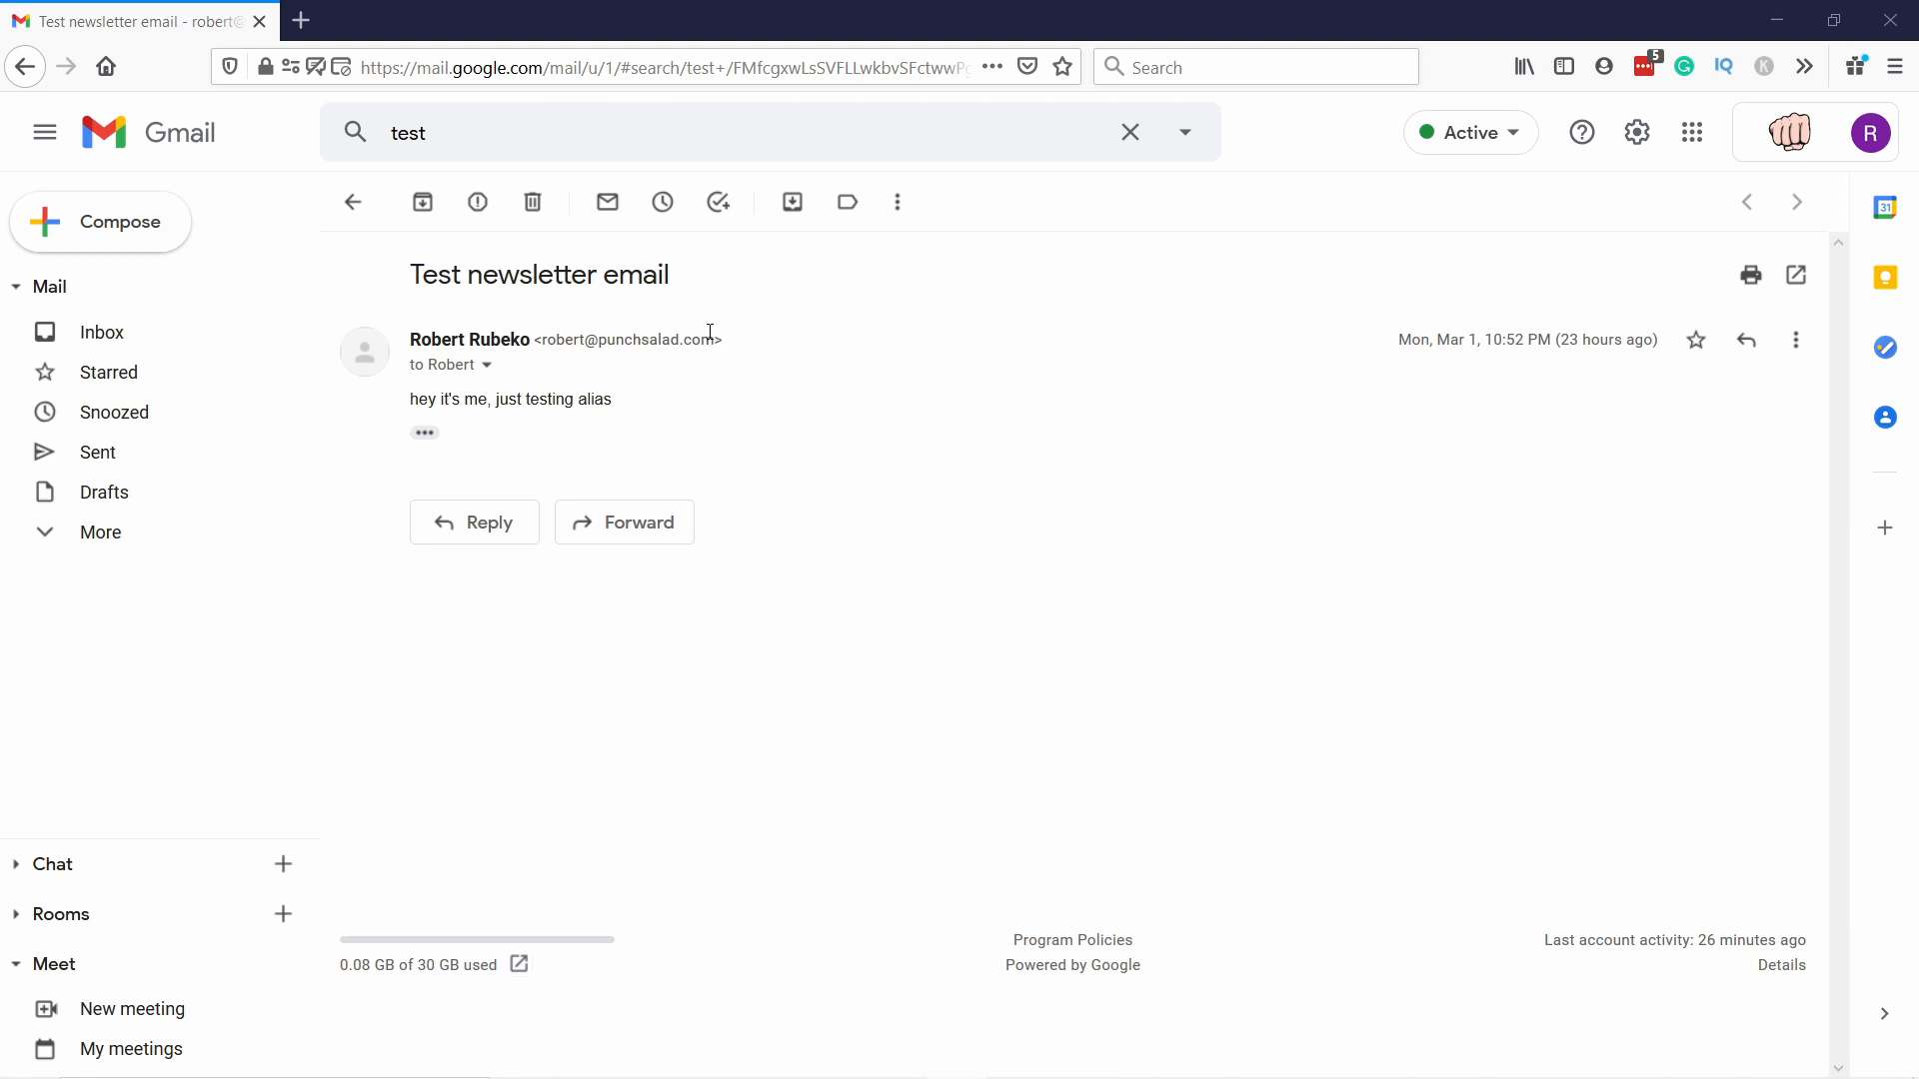
{"action": "mouse_move", "coordinate": [996, 423]}
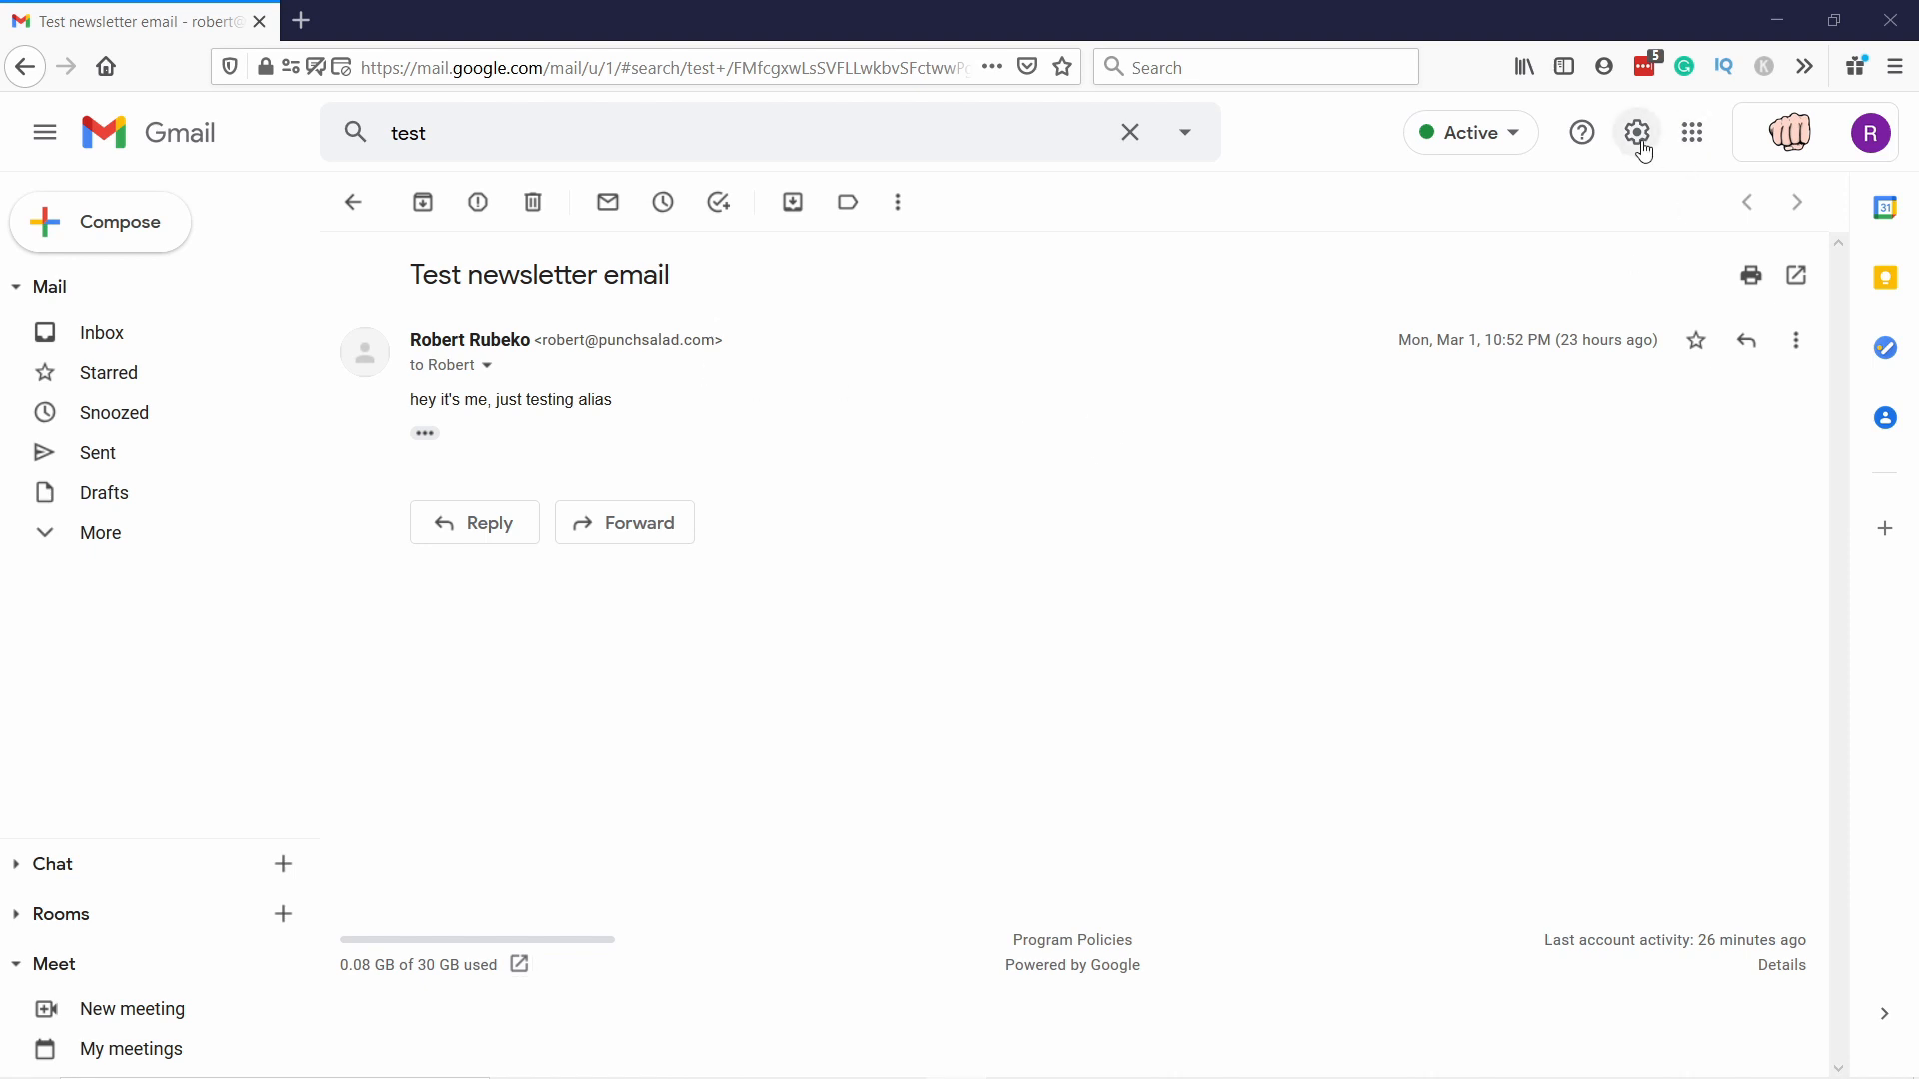
{"action": "mouse_move", "coordinate": [1637, 132]}
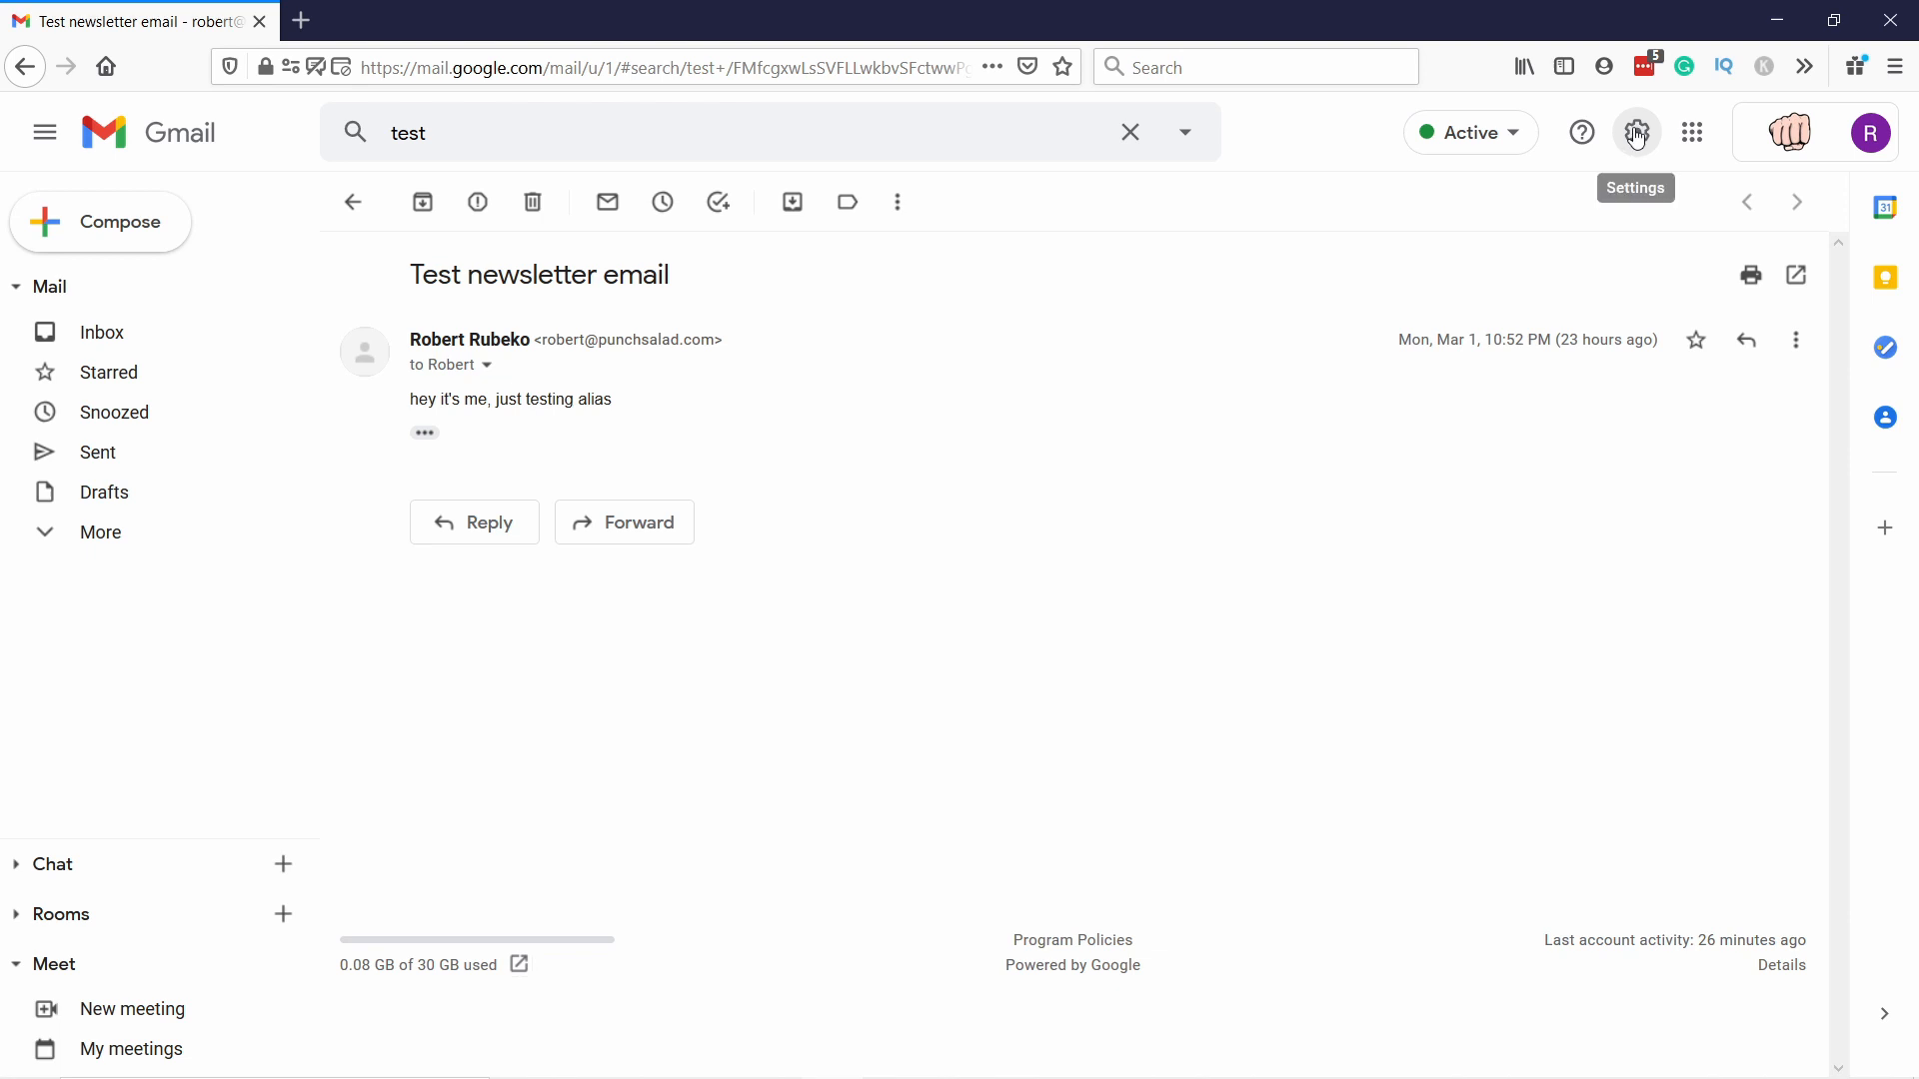
Reach Gmail's Accounts settings and start adding another send-mail-as address
{"action": "left_click", "coordinate": [1636, 132]}
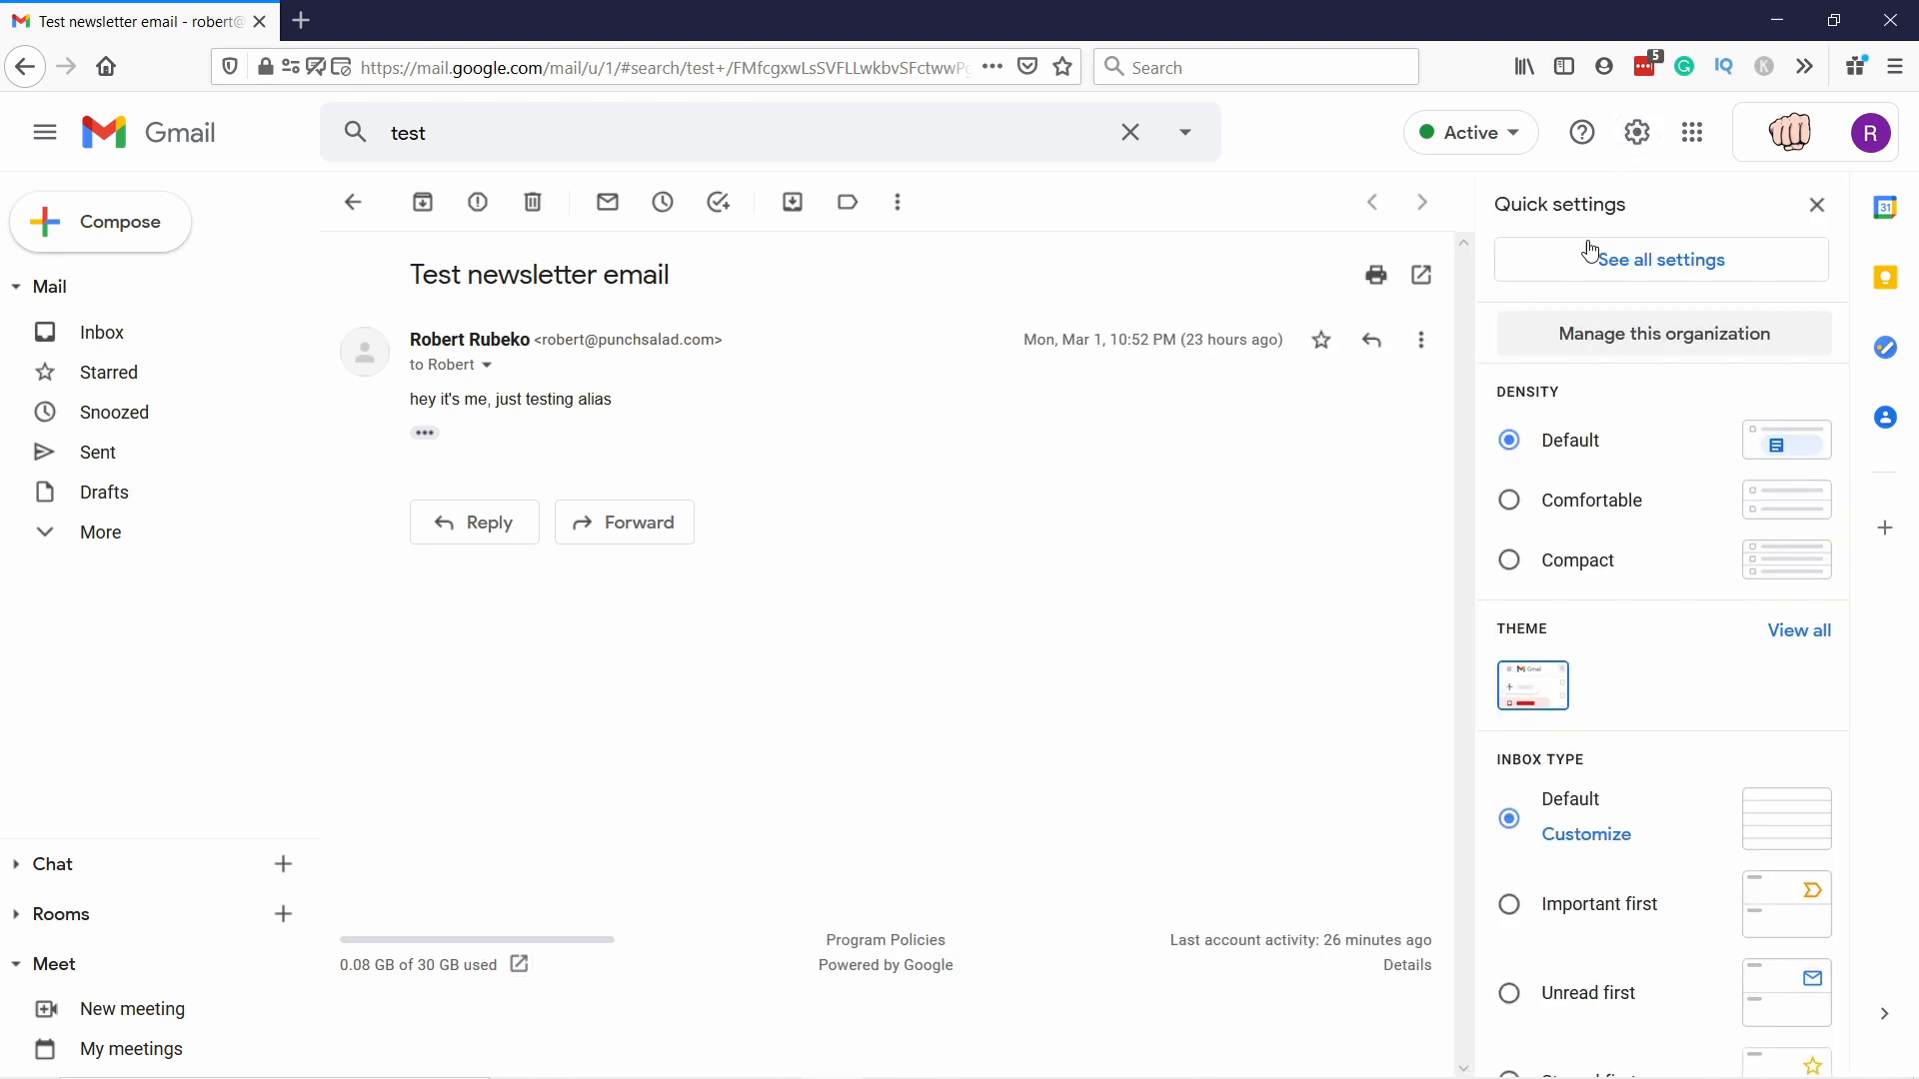
{"action": "left_click", "coordinate": [1662, 259]}
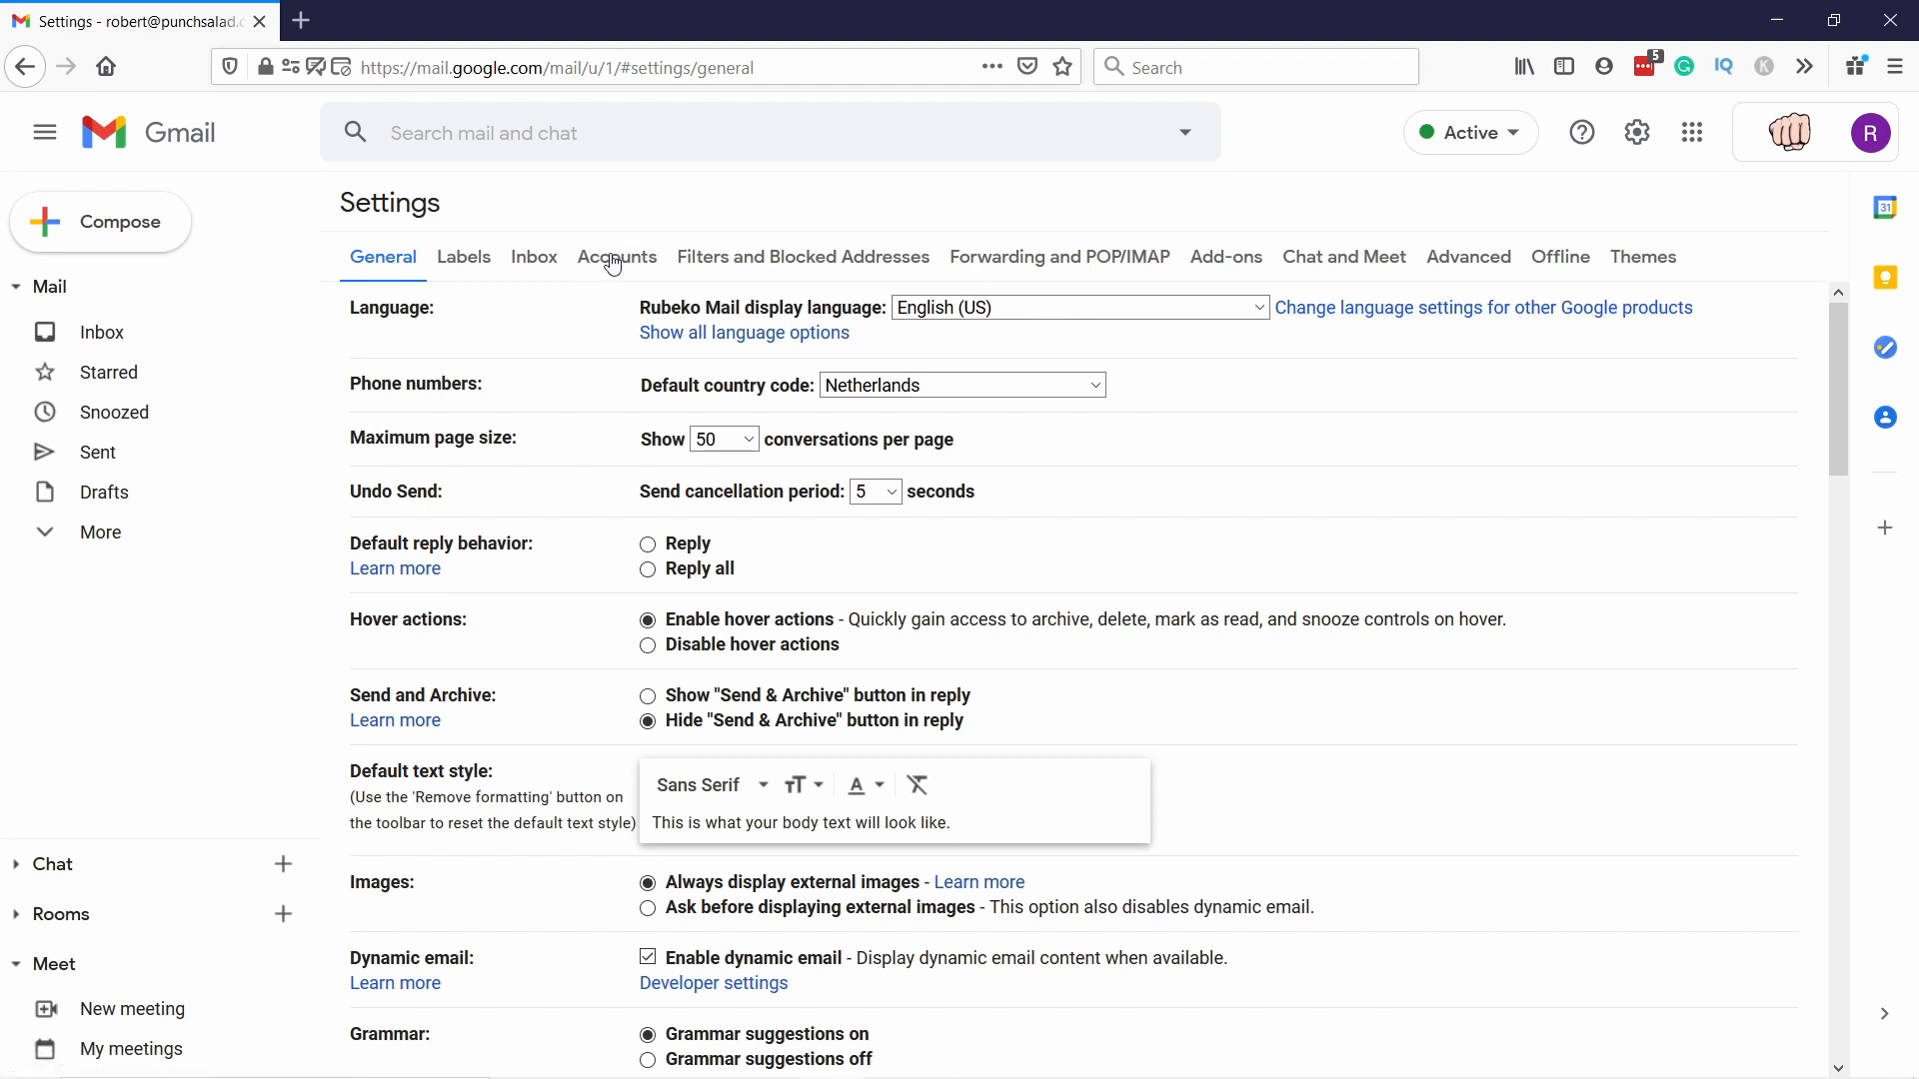
{"action": "left_click", "coordinate": [617, 258]}
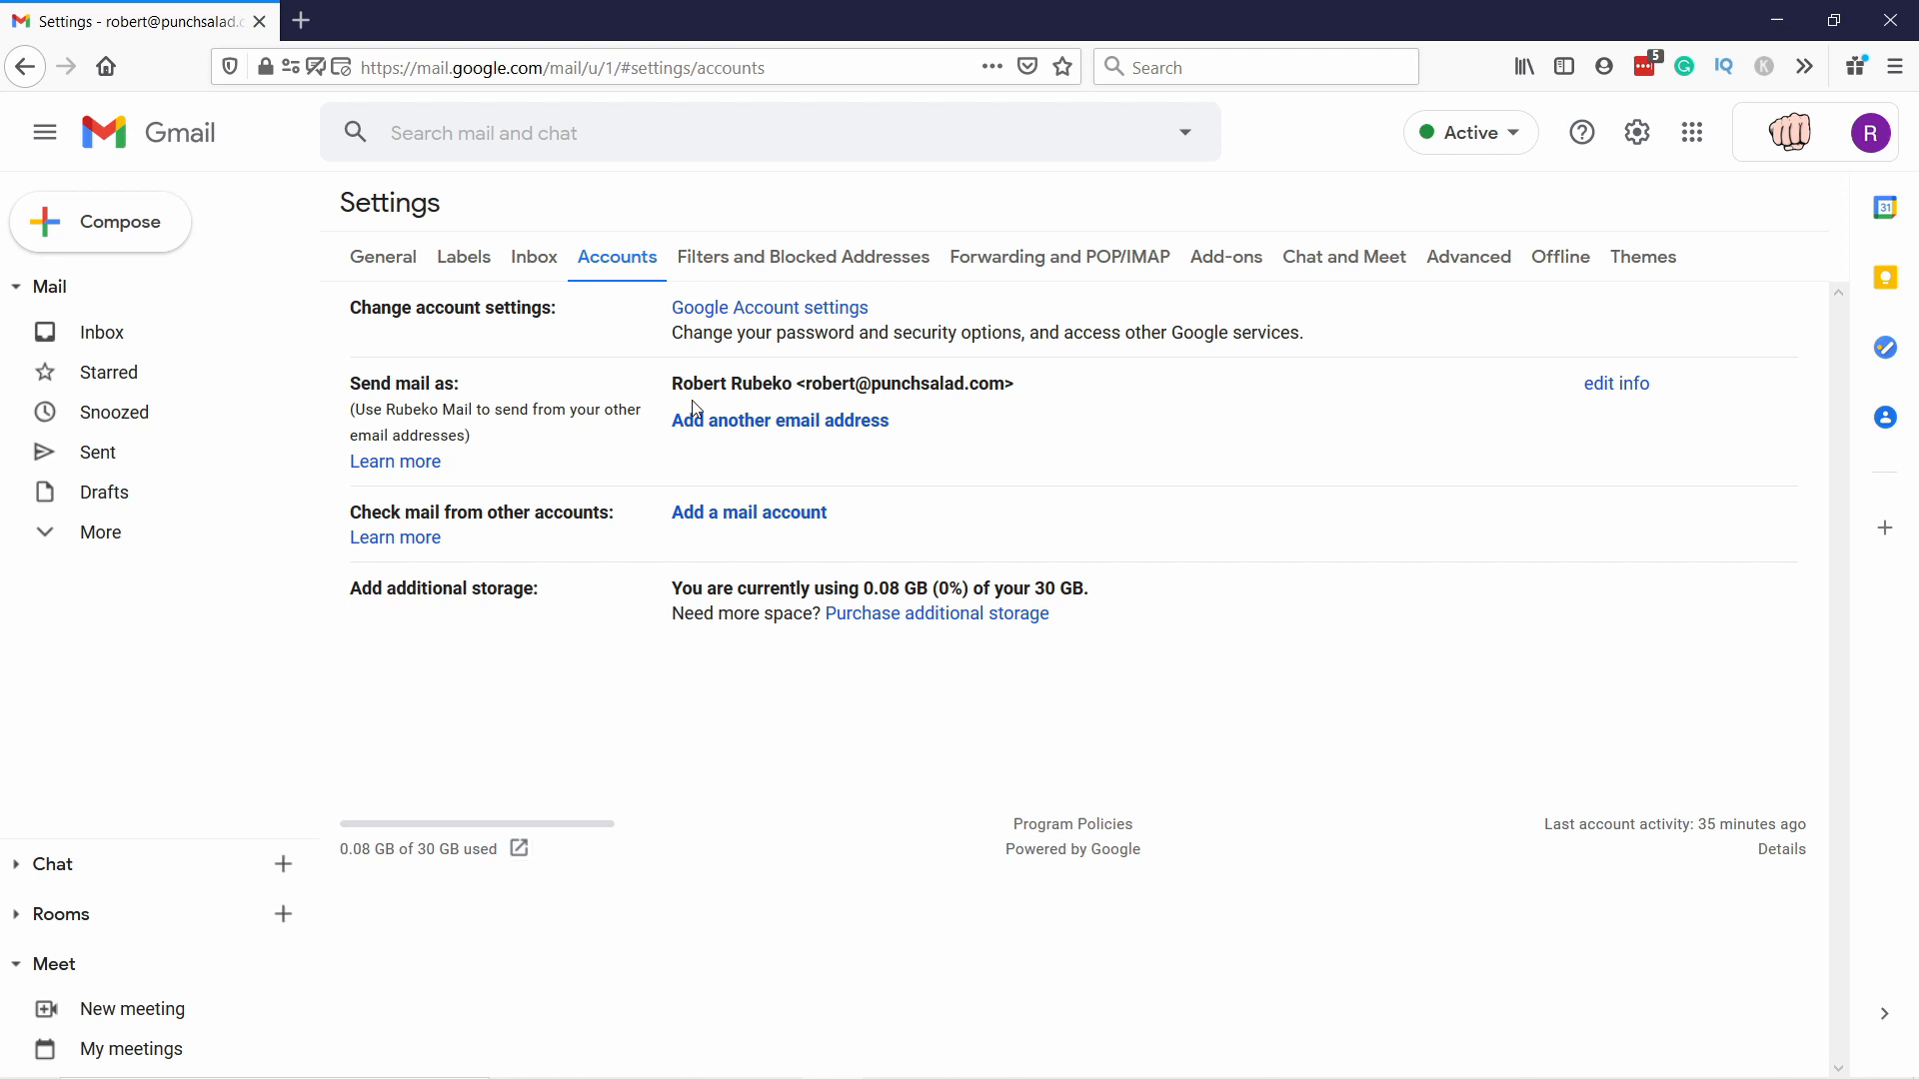
{"action": "left_click", "coordinate": [779, 419]}
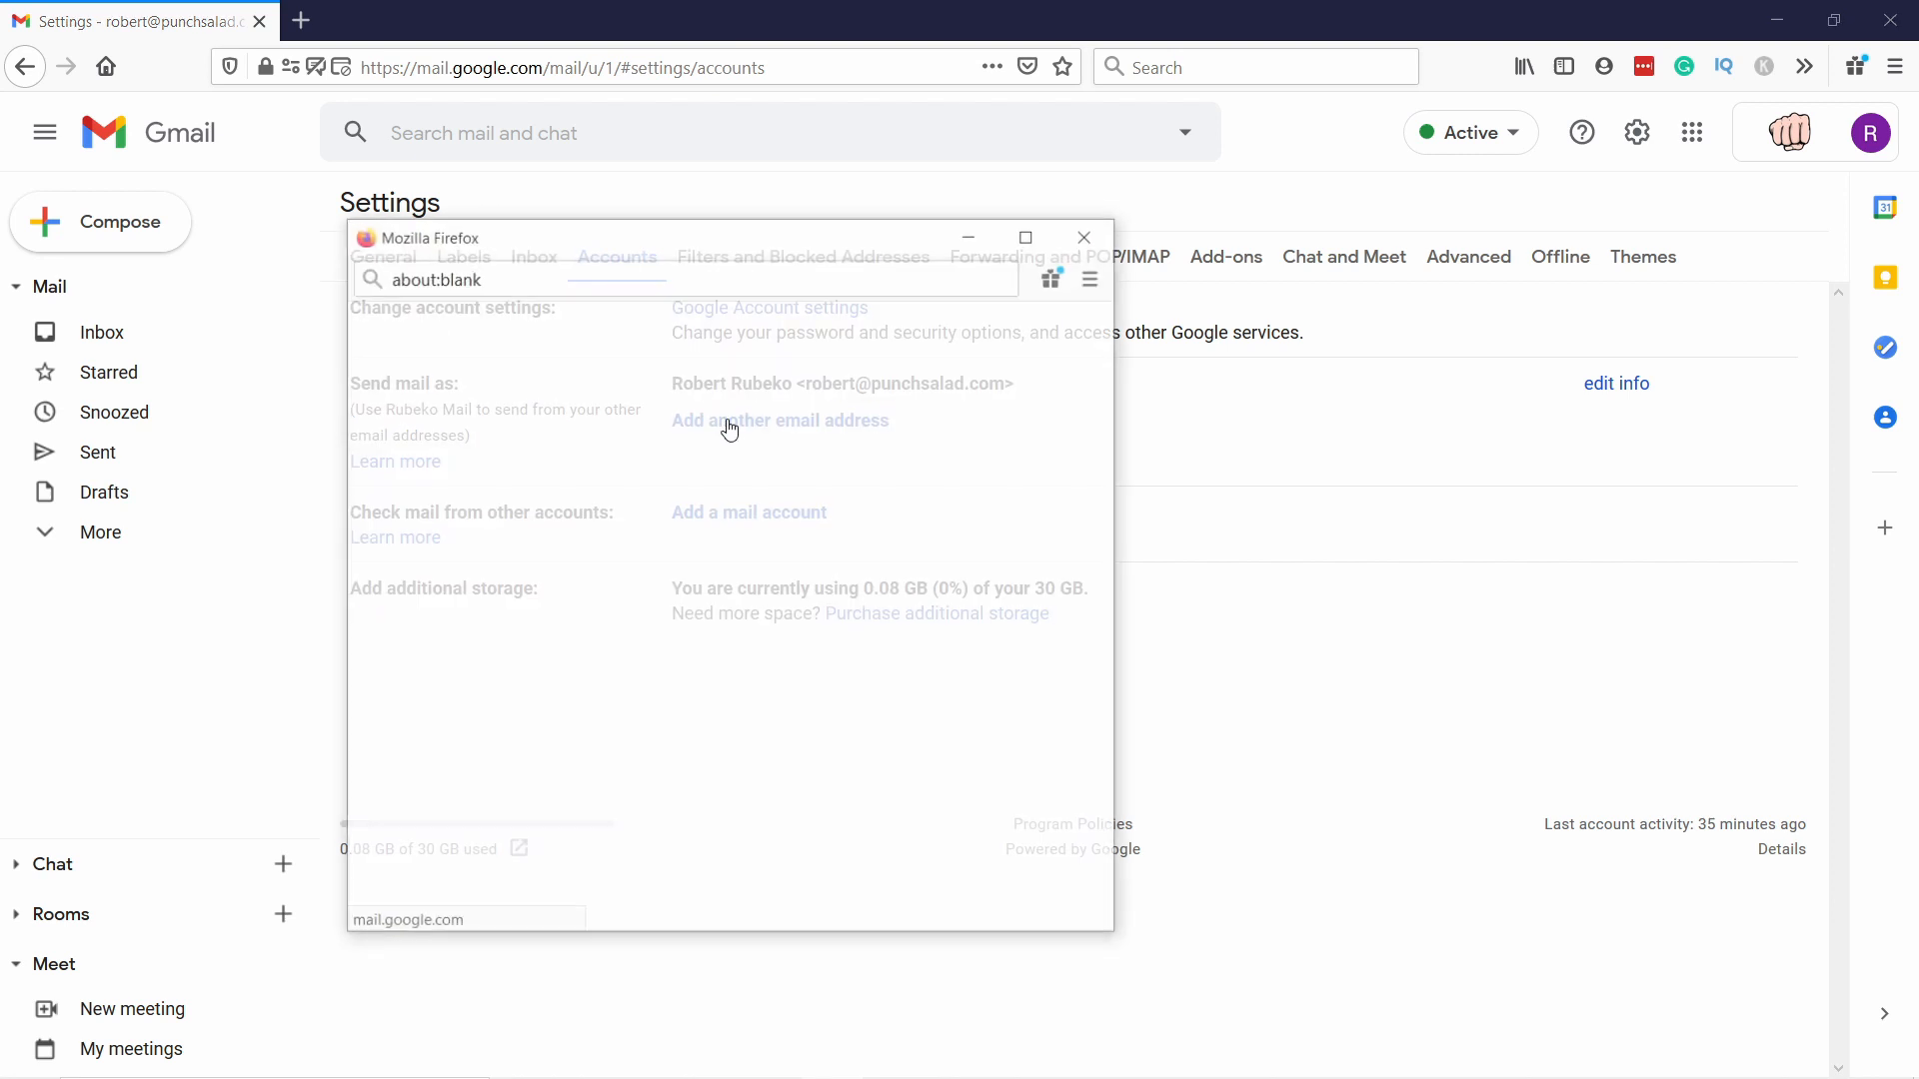
{"action": "left_click", "coordinate": [780, 420]}
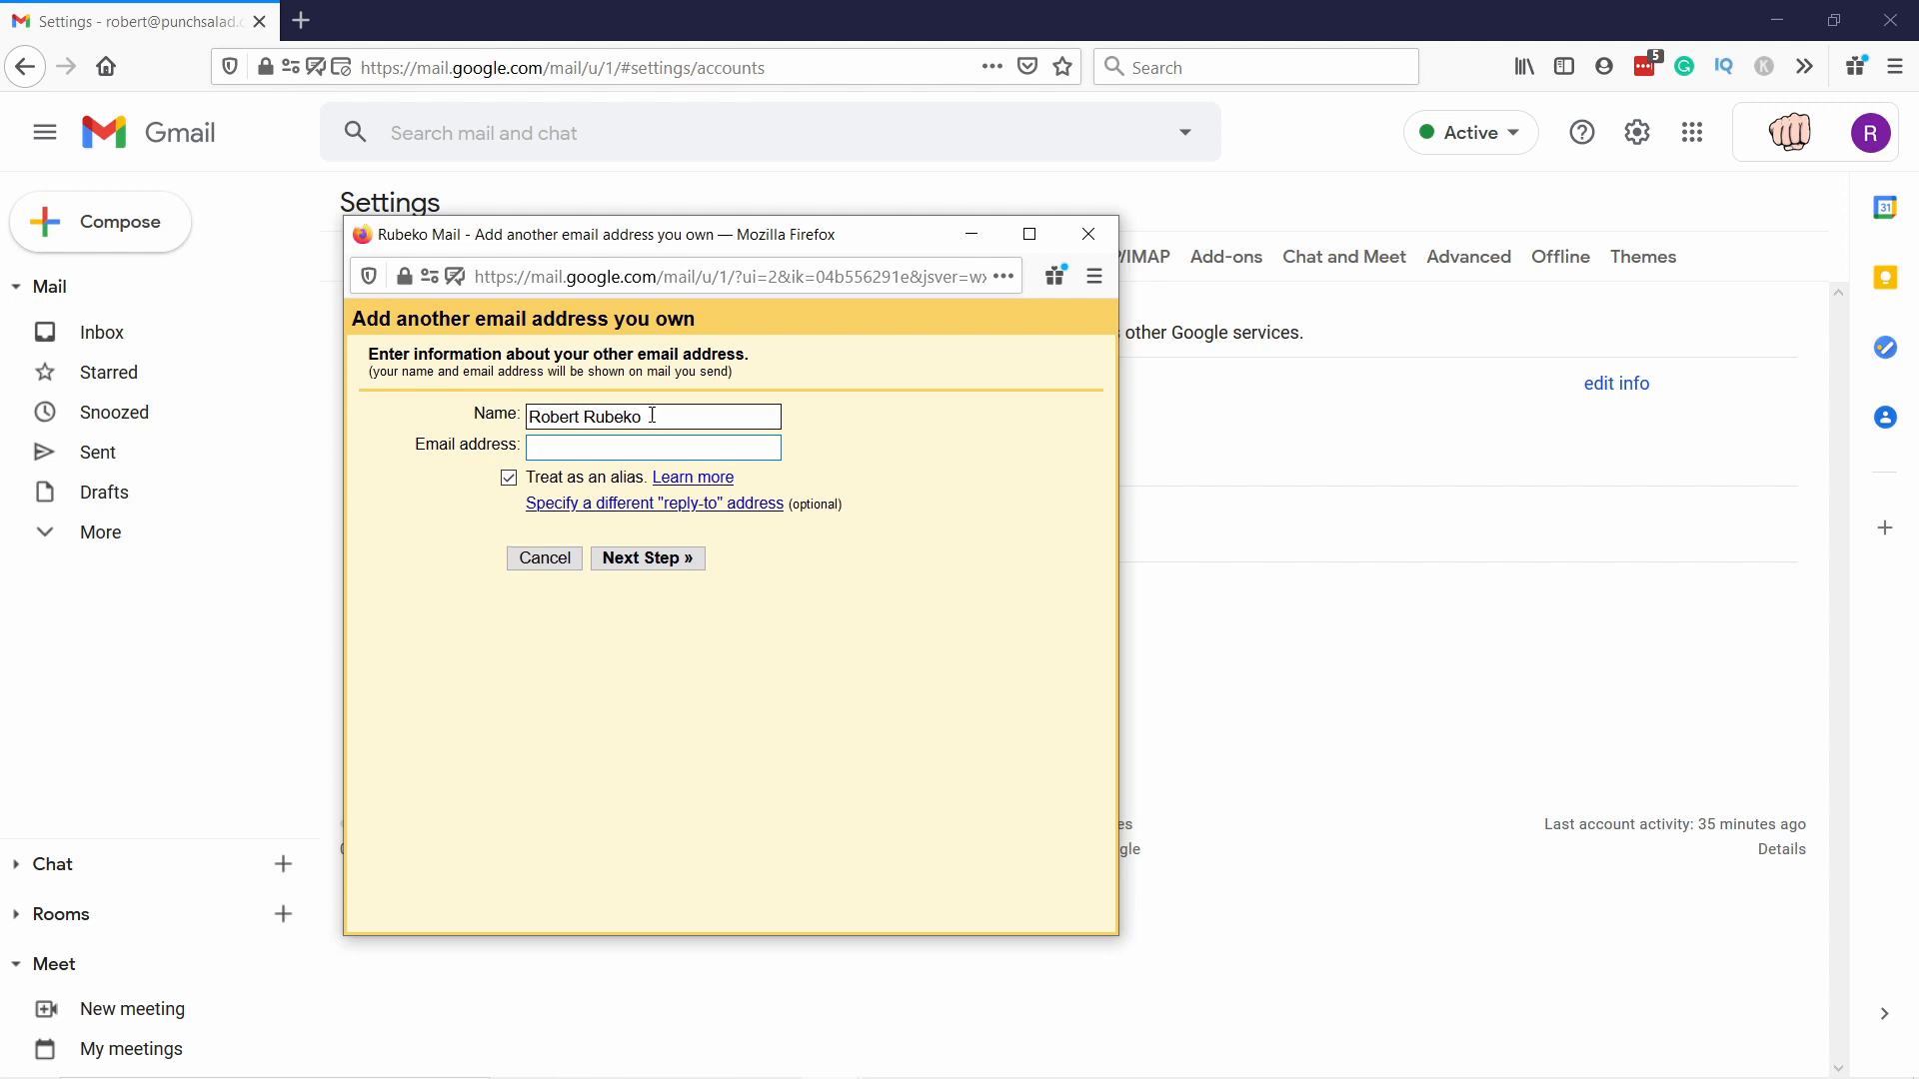
{"action": "type", "text": "Newsletter"}
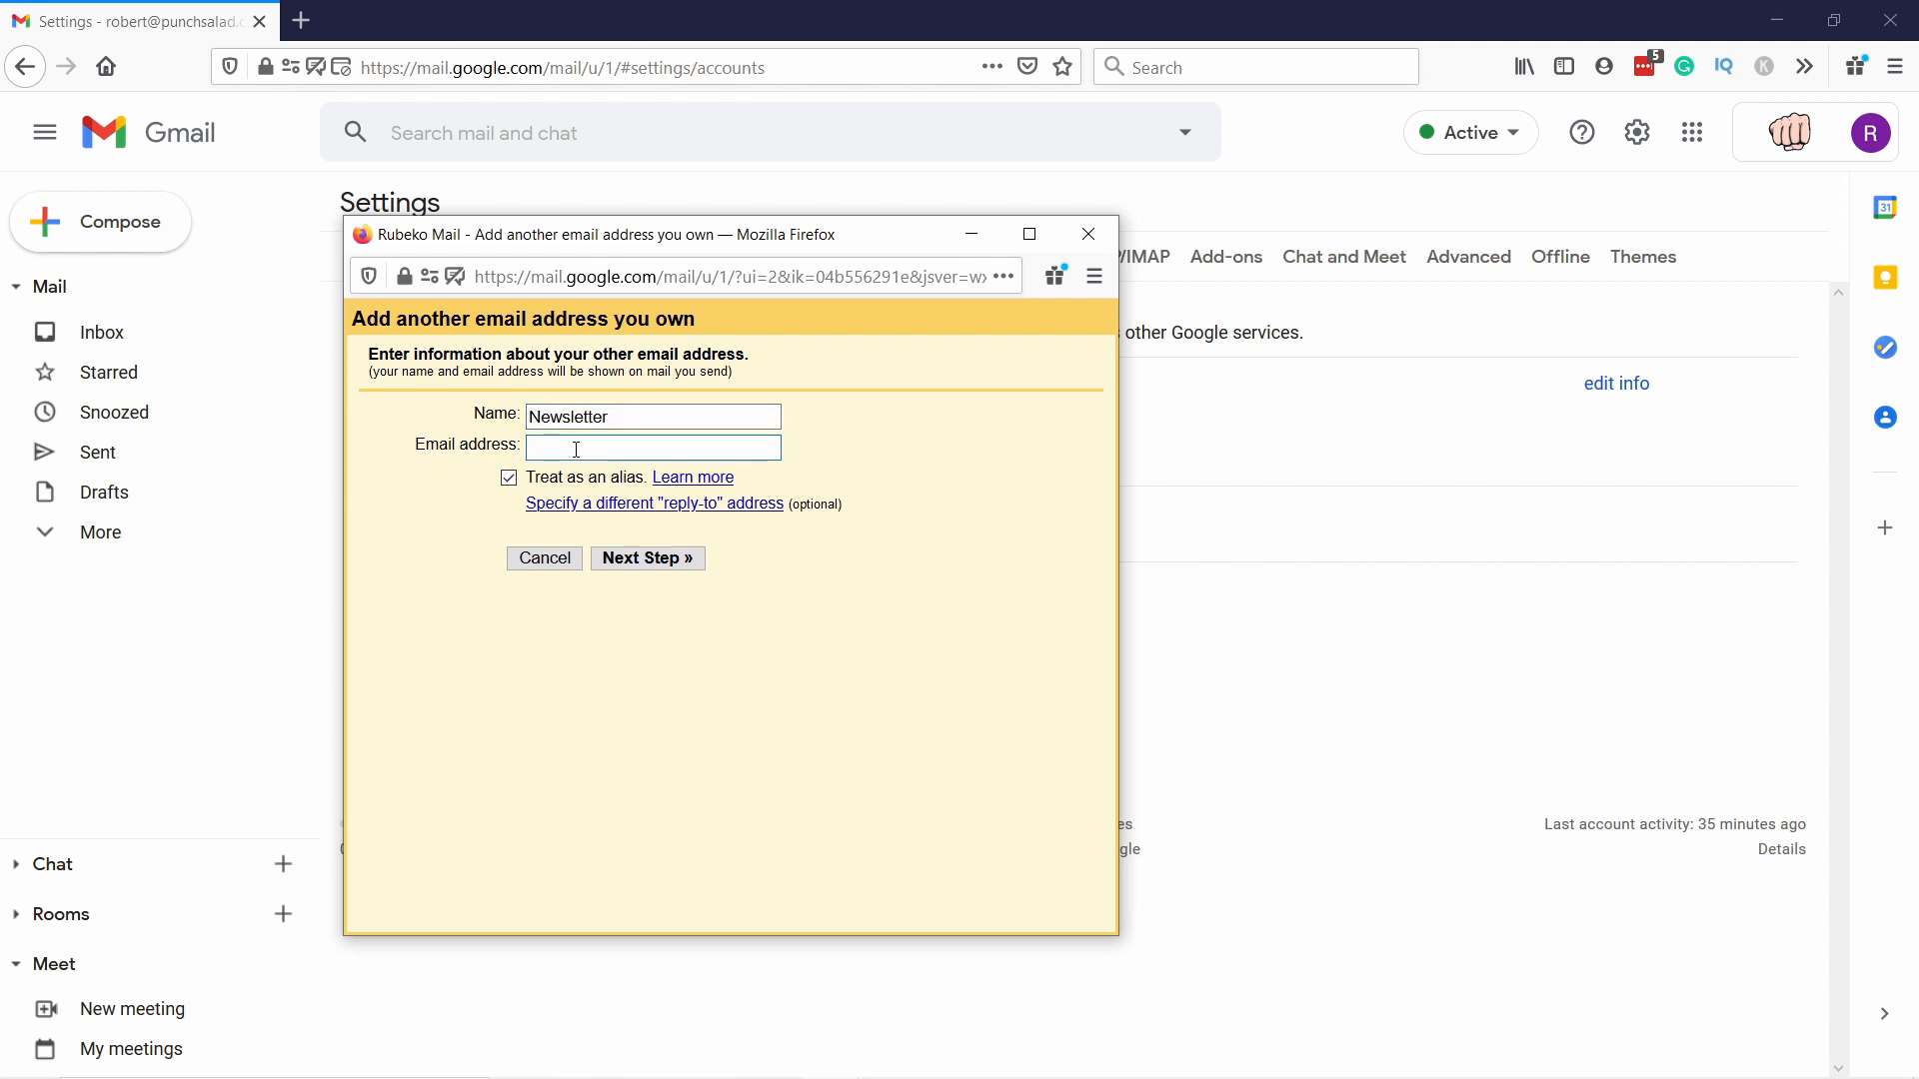
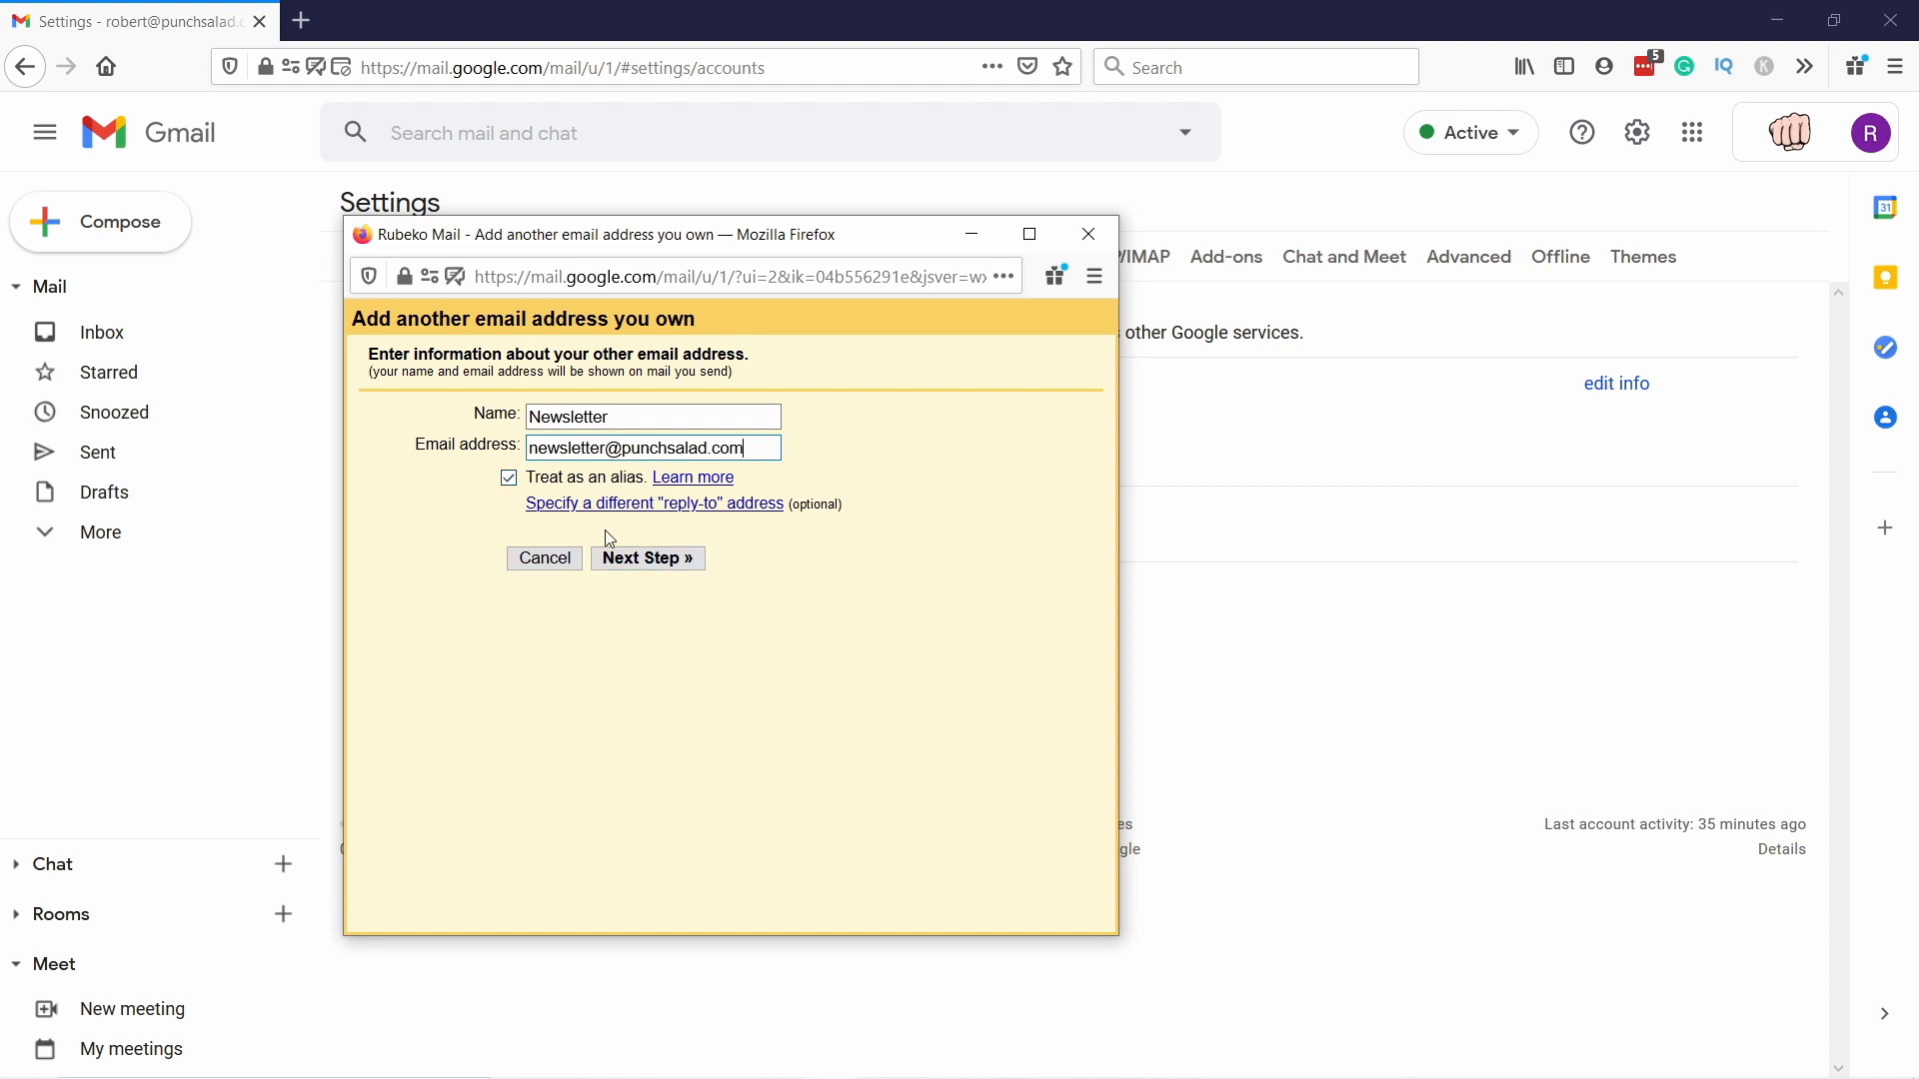
{"action": "left_click", "coordinate": [646, 558]}
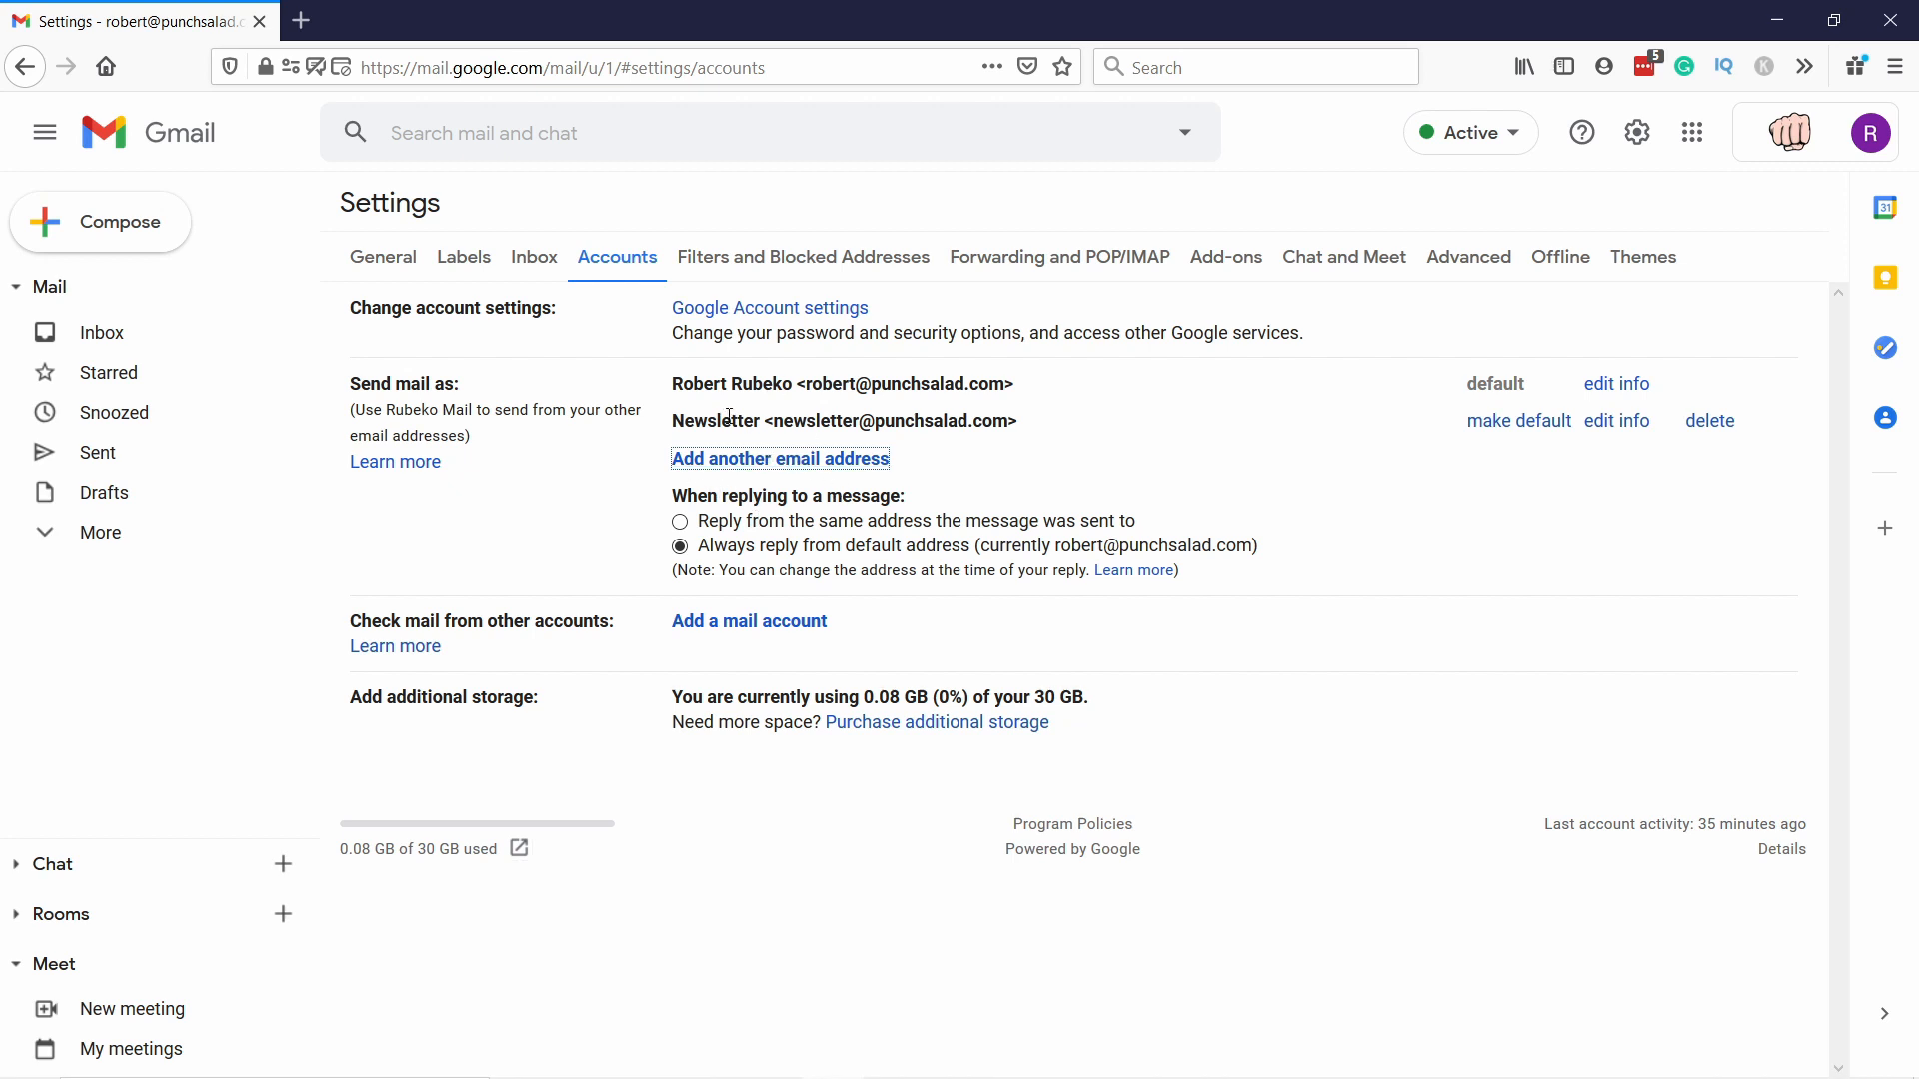
Choose 'Reply from the same address the message was sent to' for replies
{"action": "left_click", "coordinate": [680, 519]}
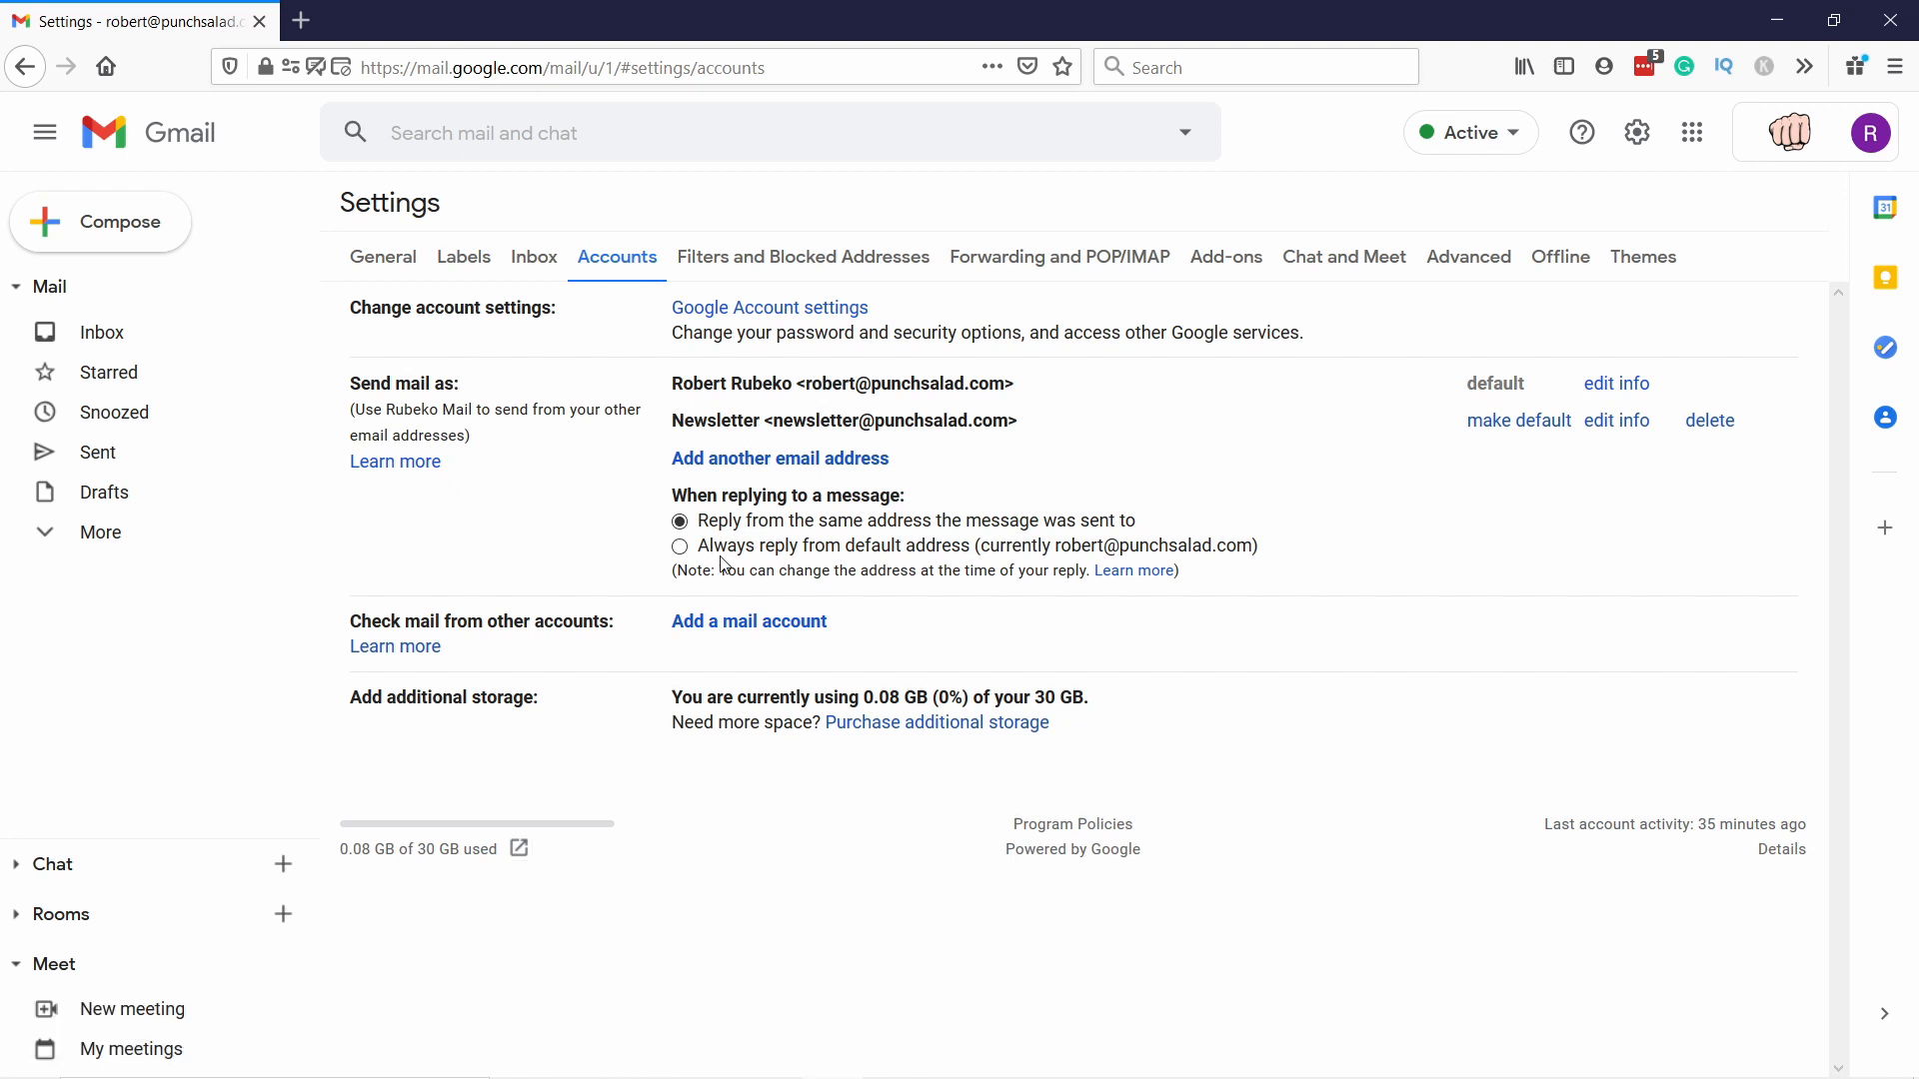
{"action": "left_click", "coordinate": [680, 545]}
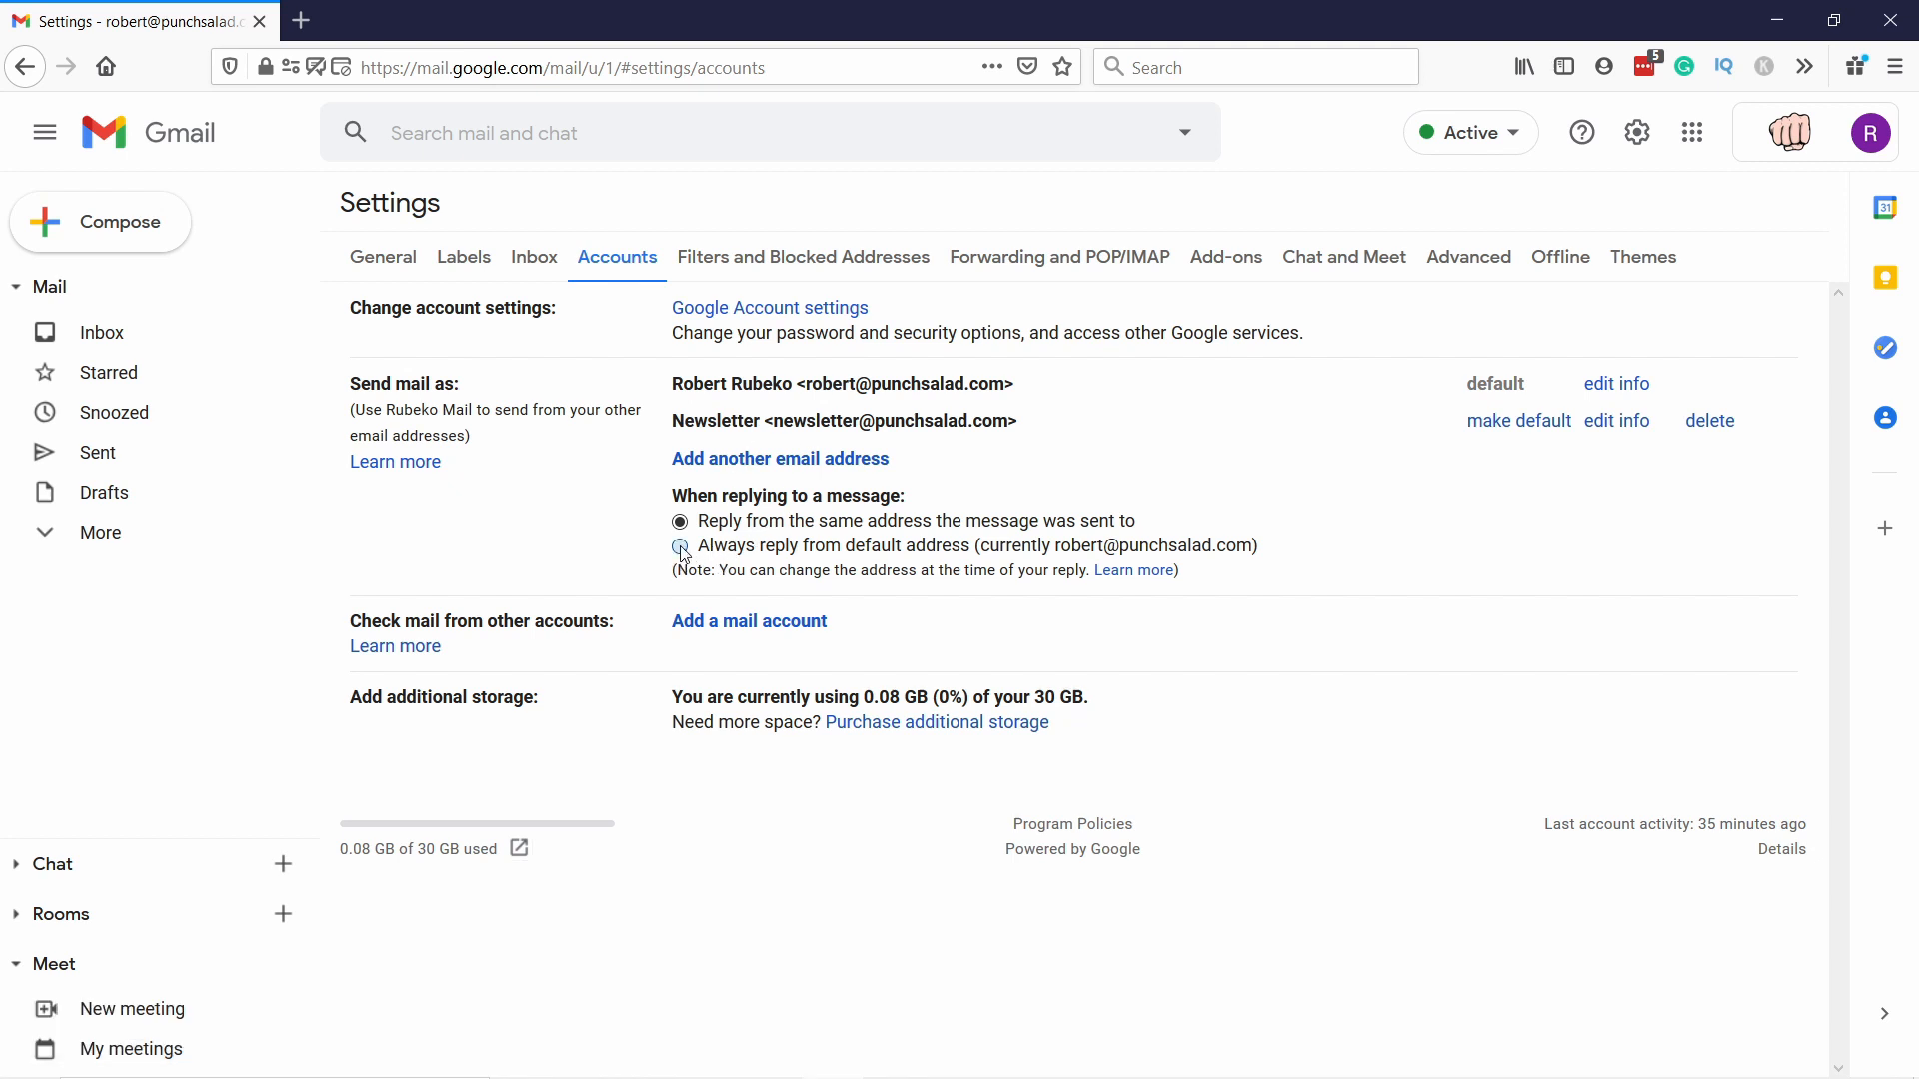
{"action": "left_click", "coordinate": [680, 546]}
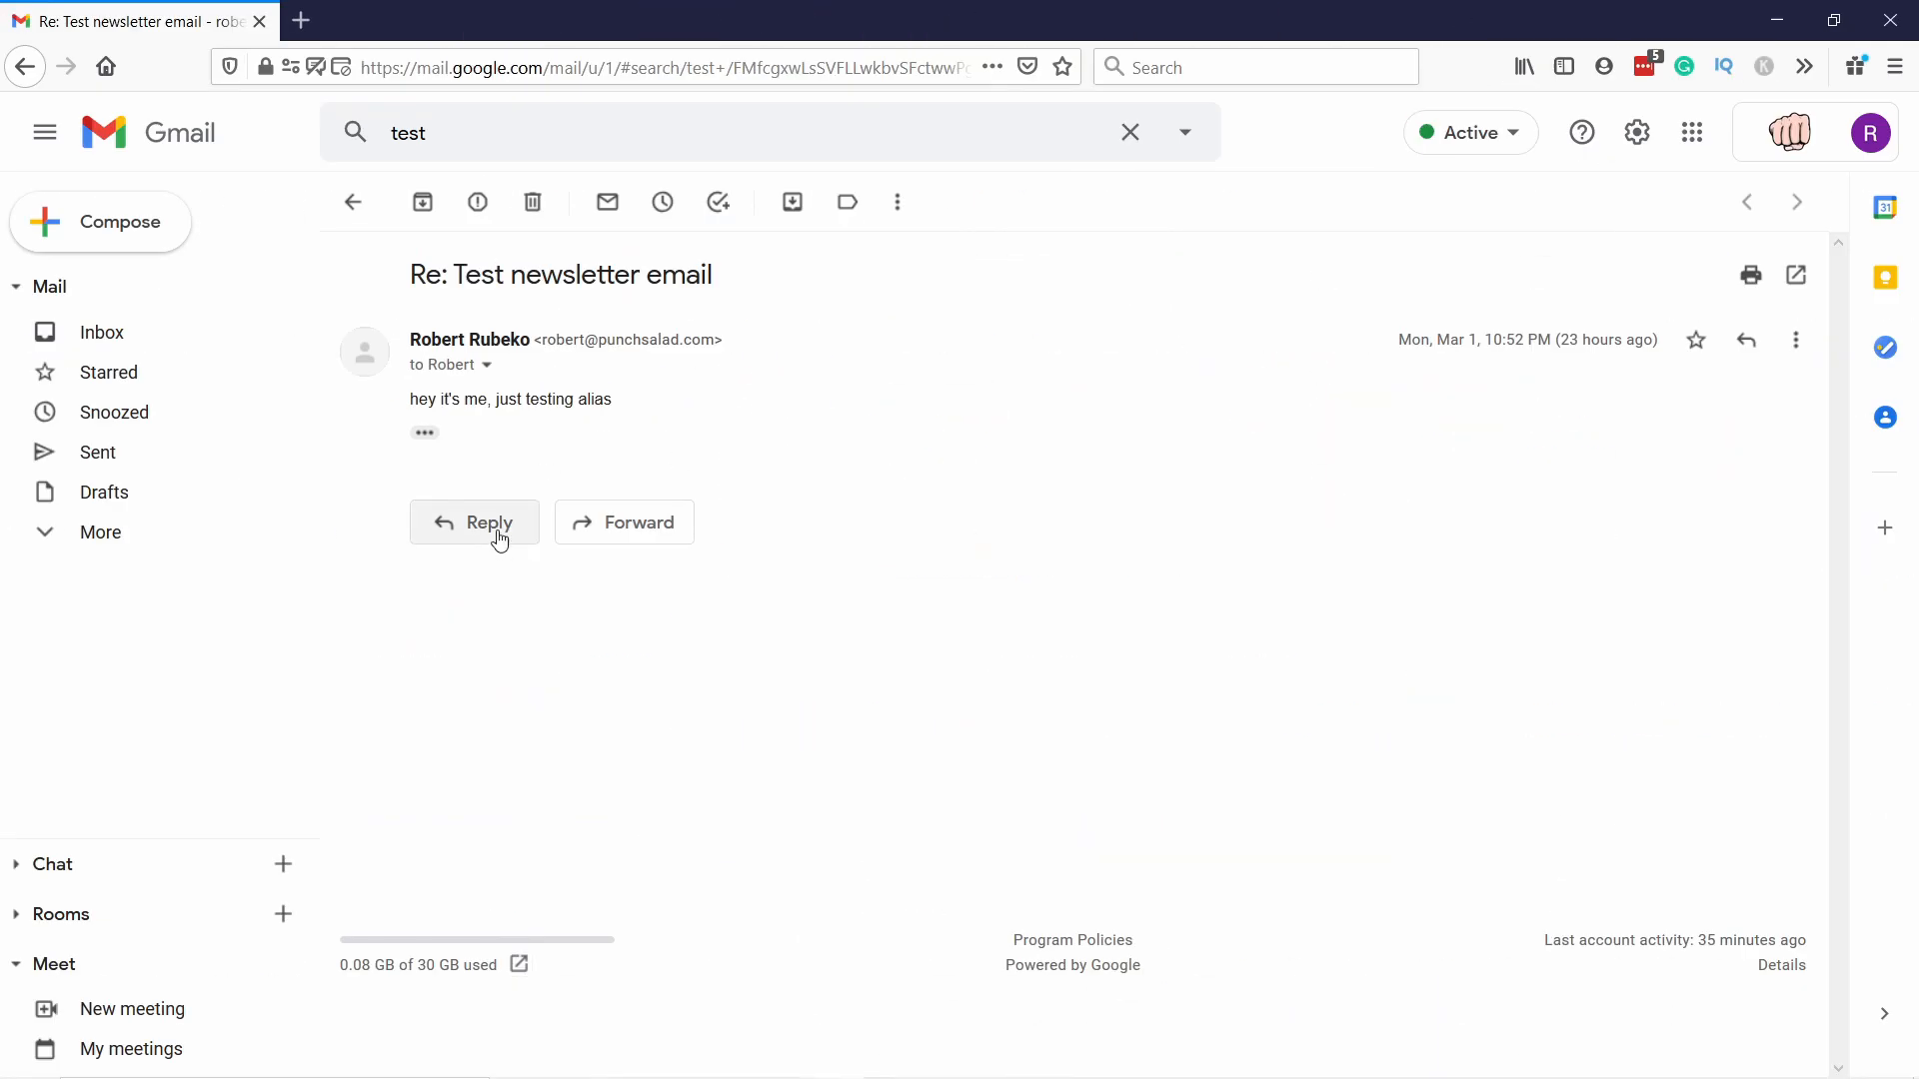
{"action": "left_click", "coordinate": [474, 521]}
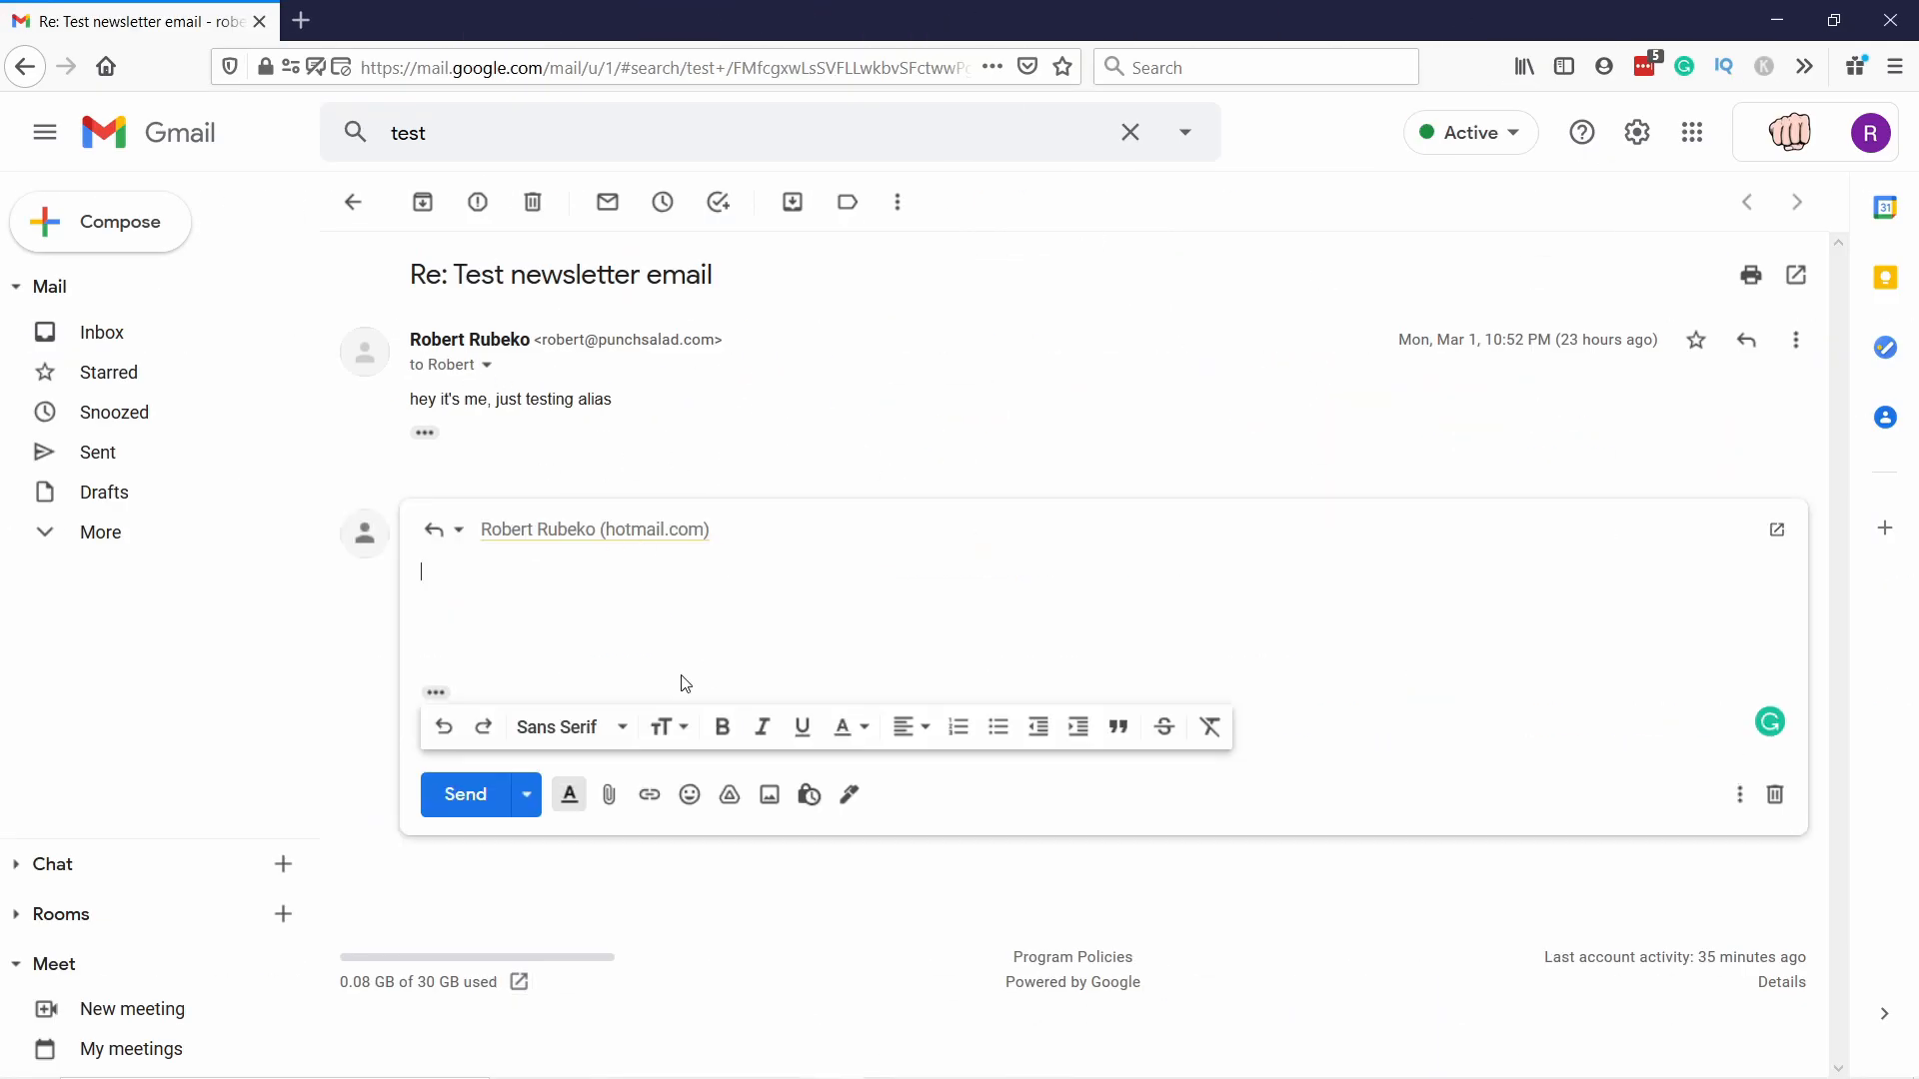
{"action": "left_click", "coordinate": [871, 530]}
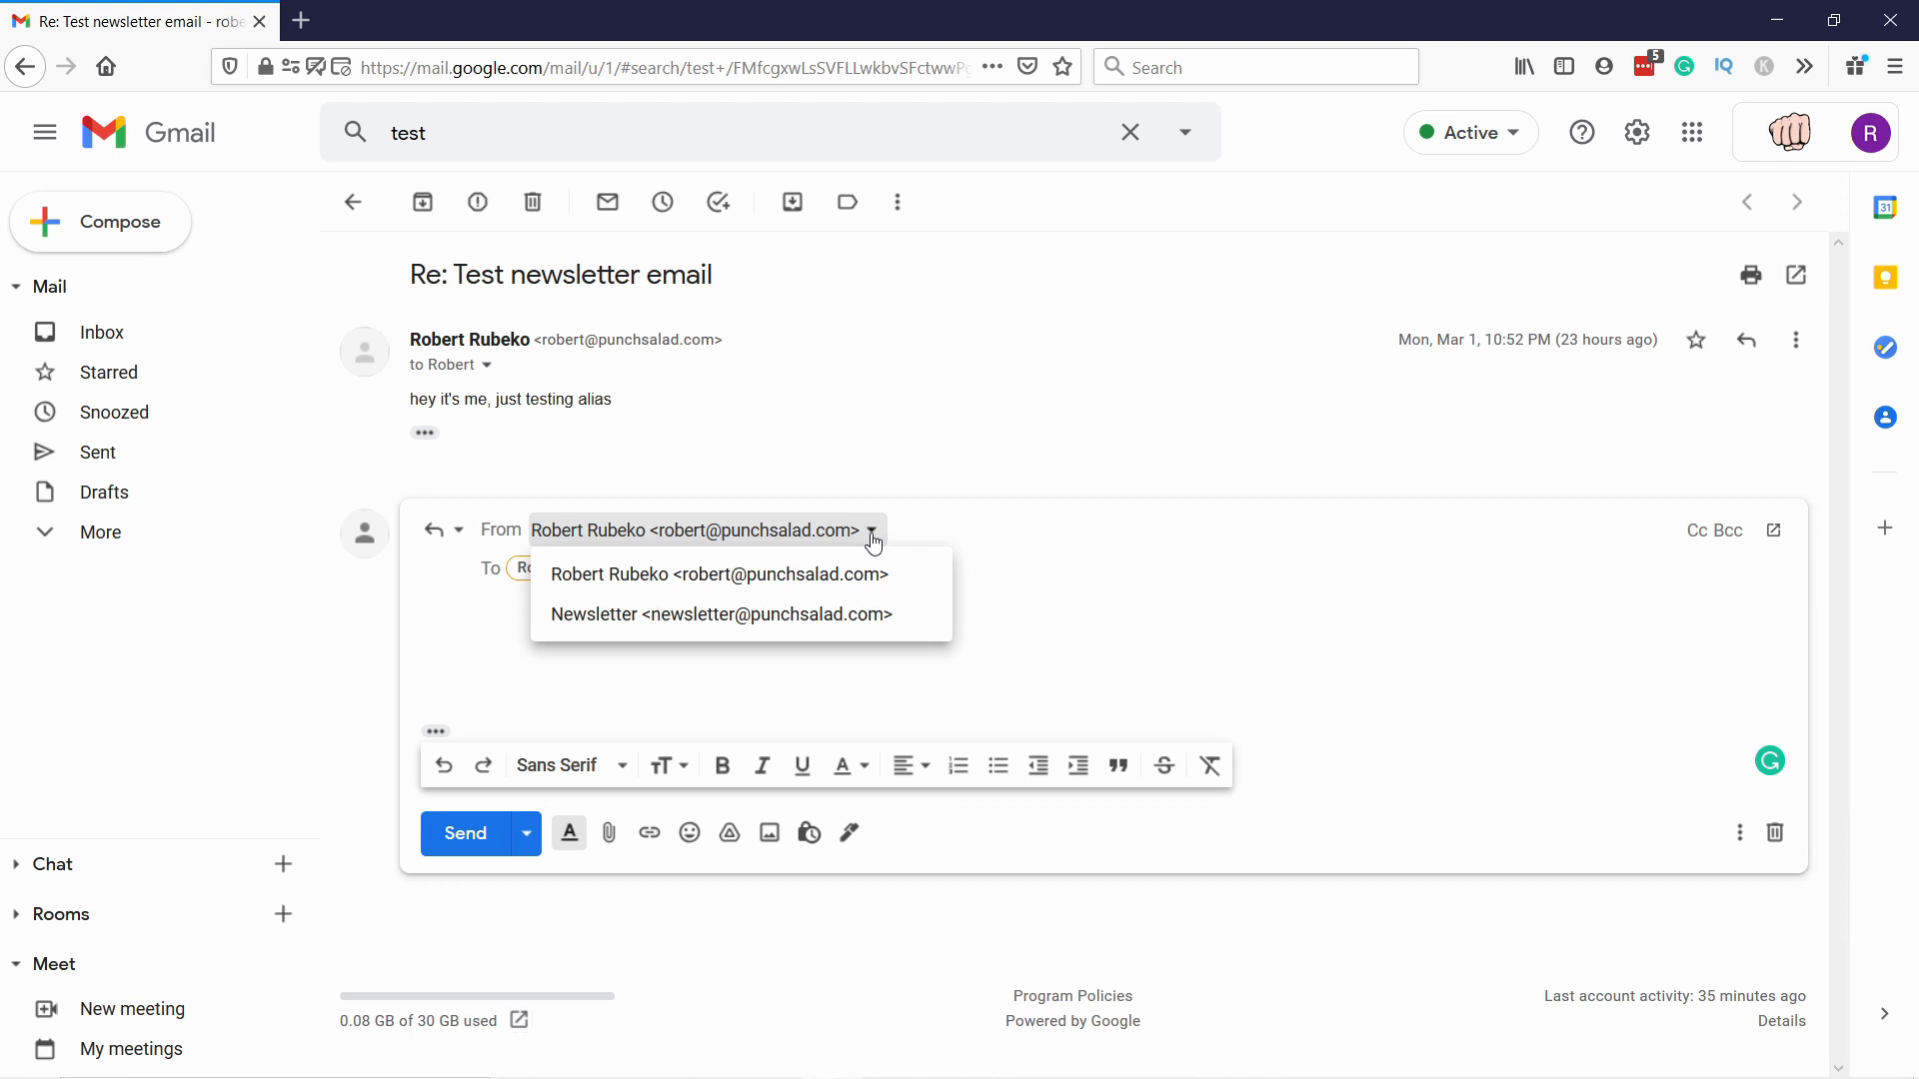
{"action": "mouse_move", "coordinate": [720, 614]}
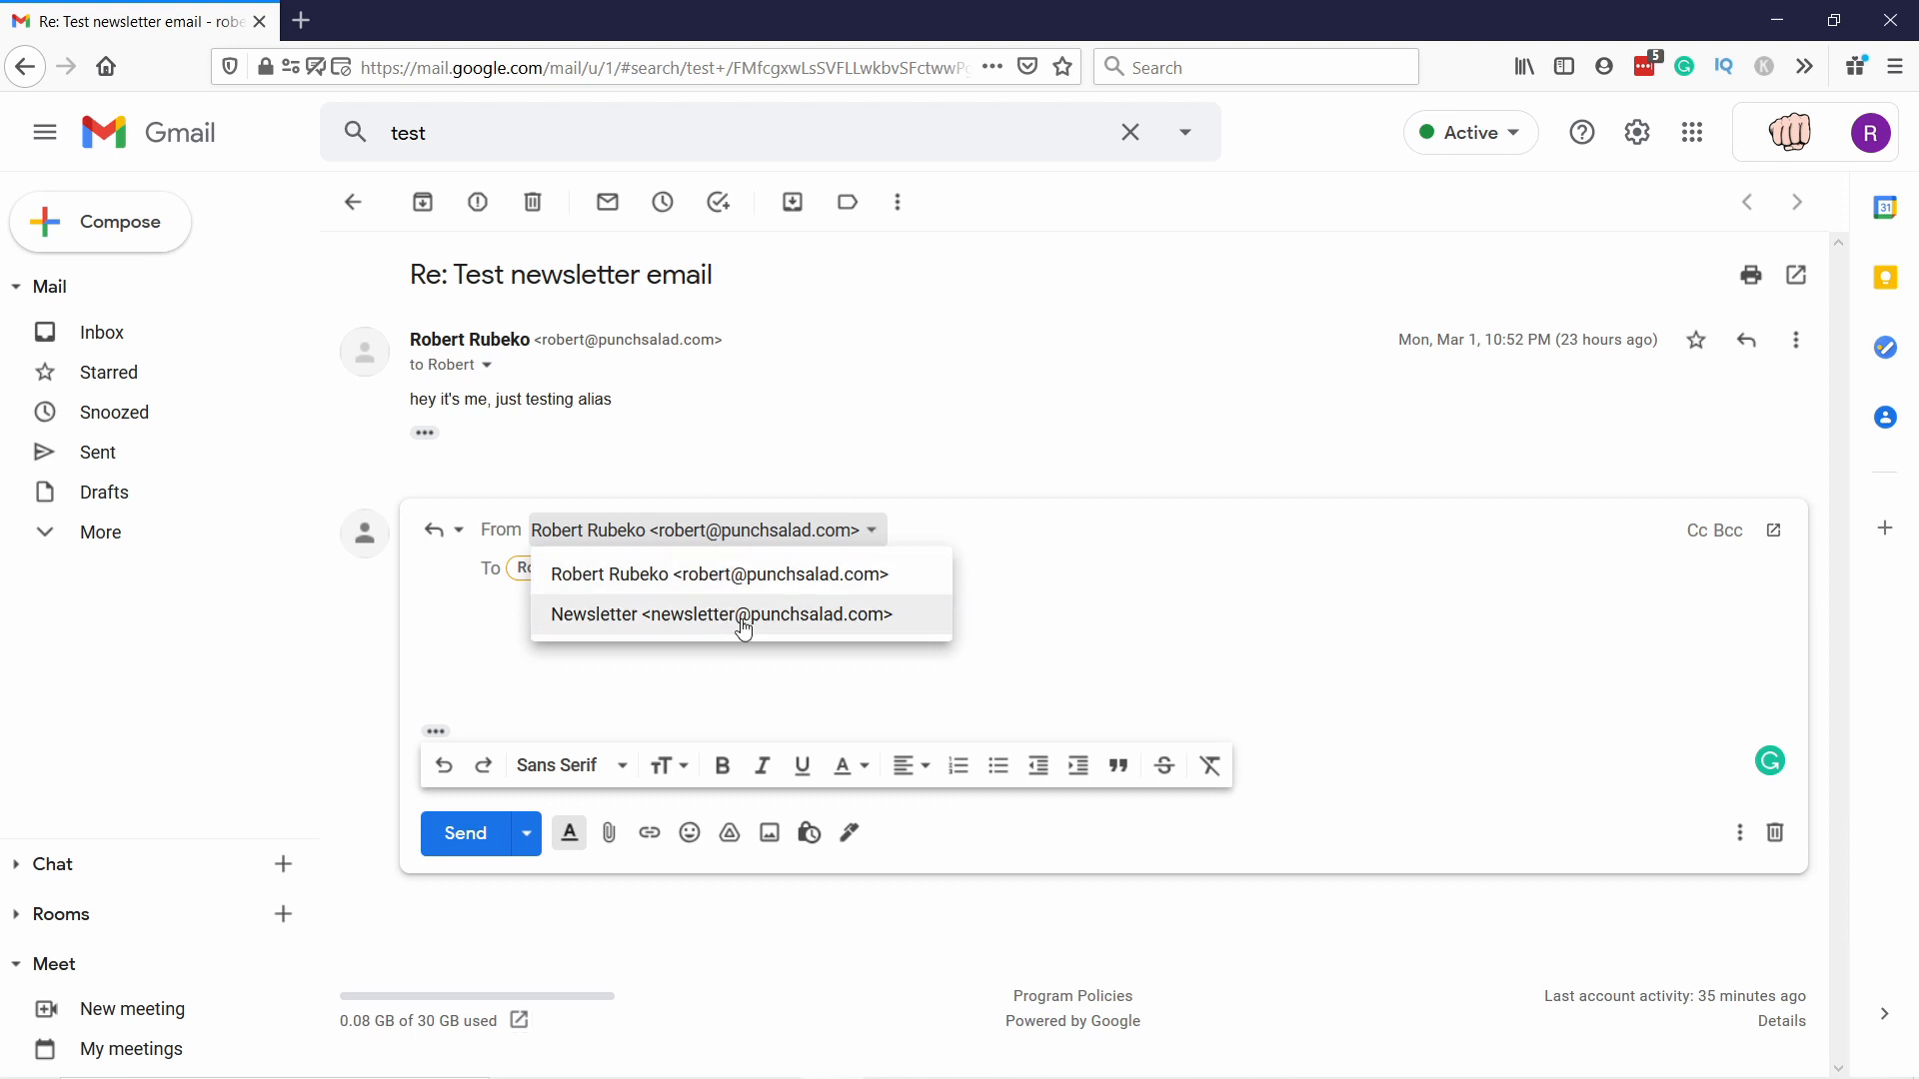
{"action": "left_click", "coordinate": [721, 613]}
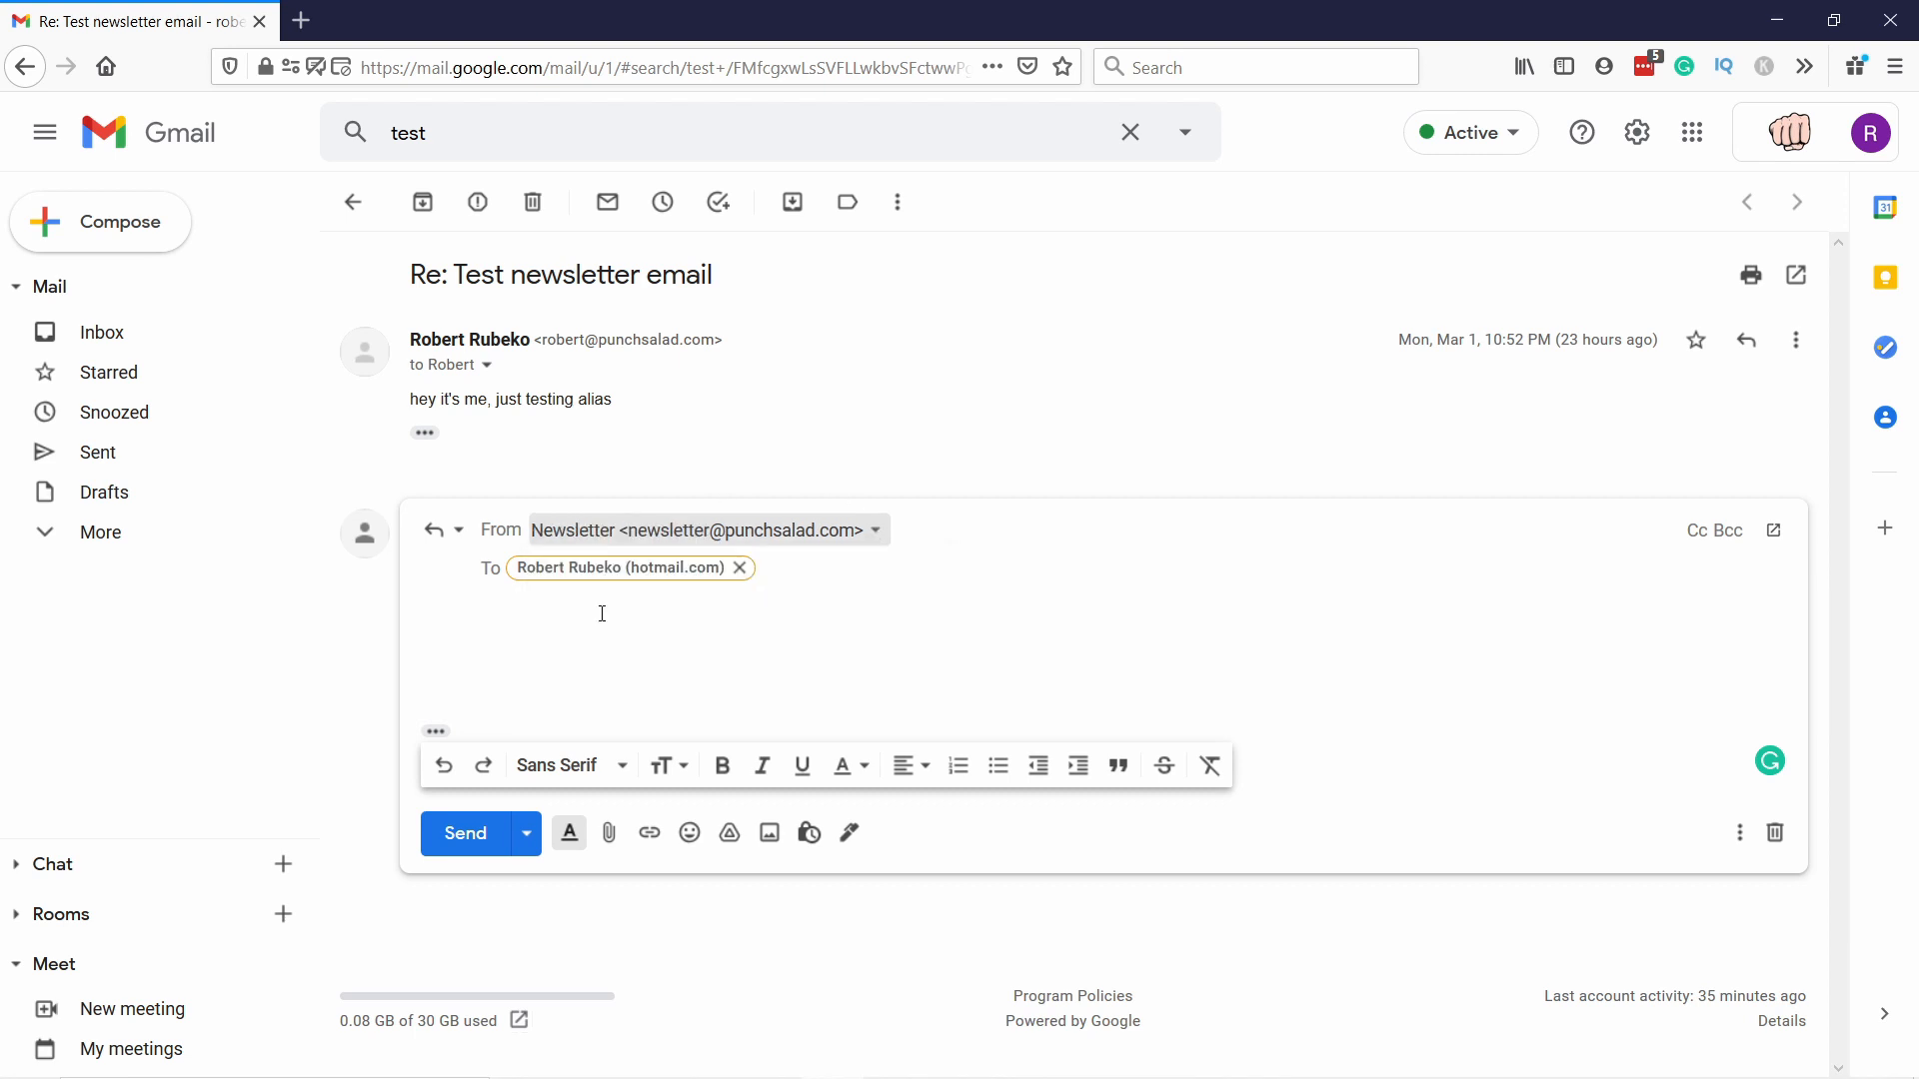
{"action": "type", "text": "H"}
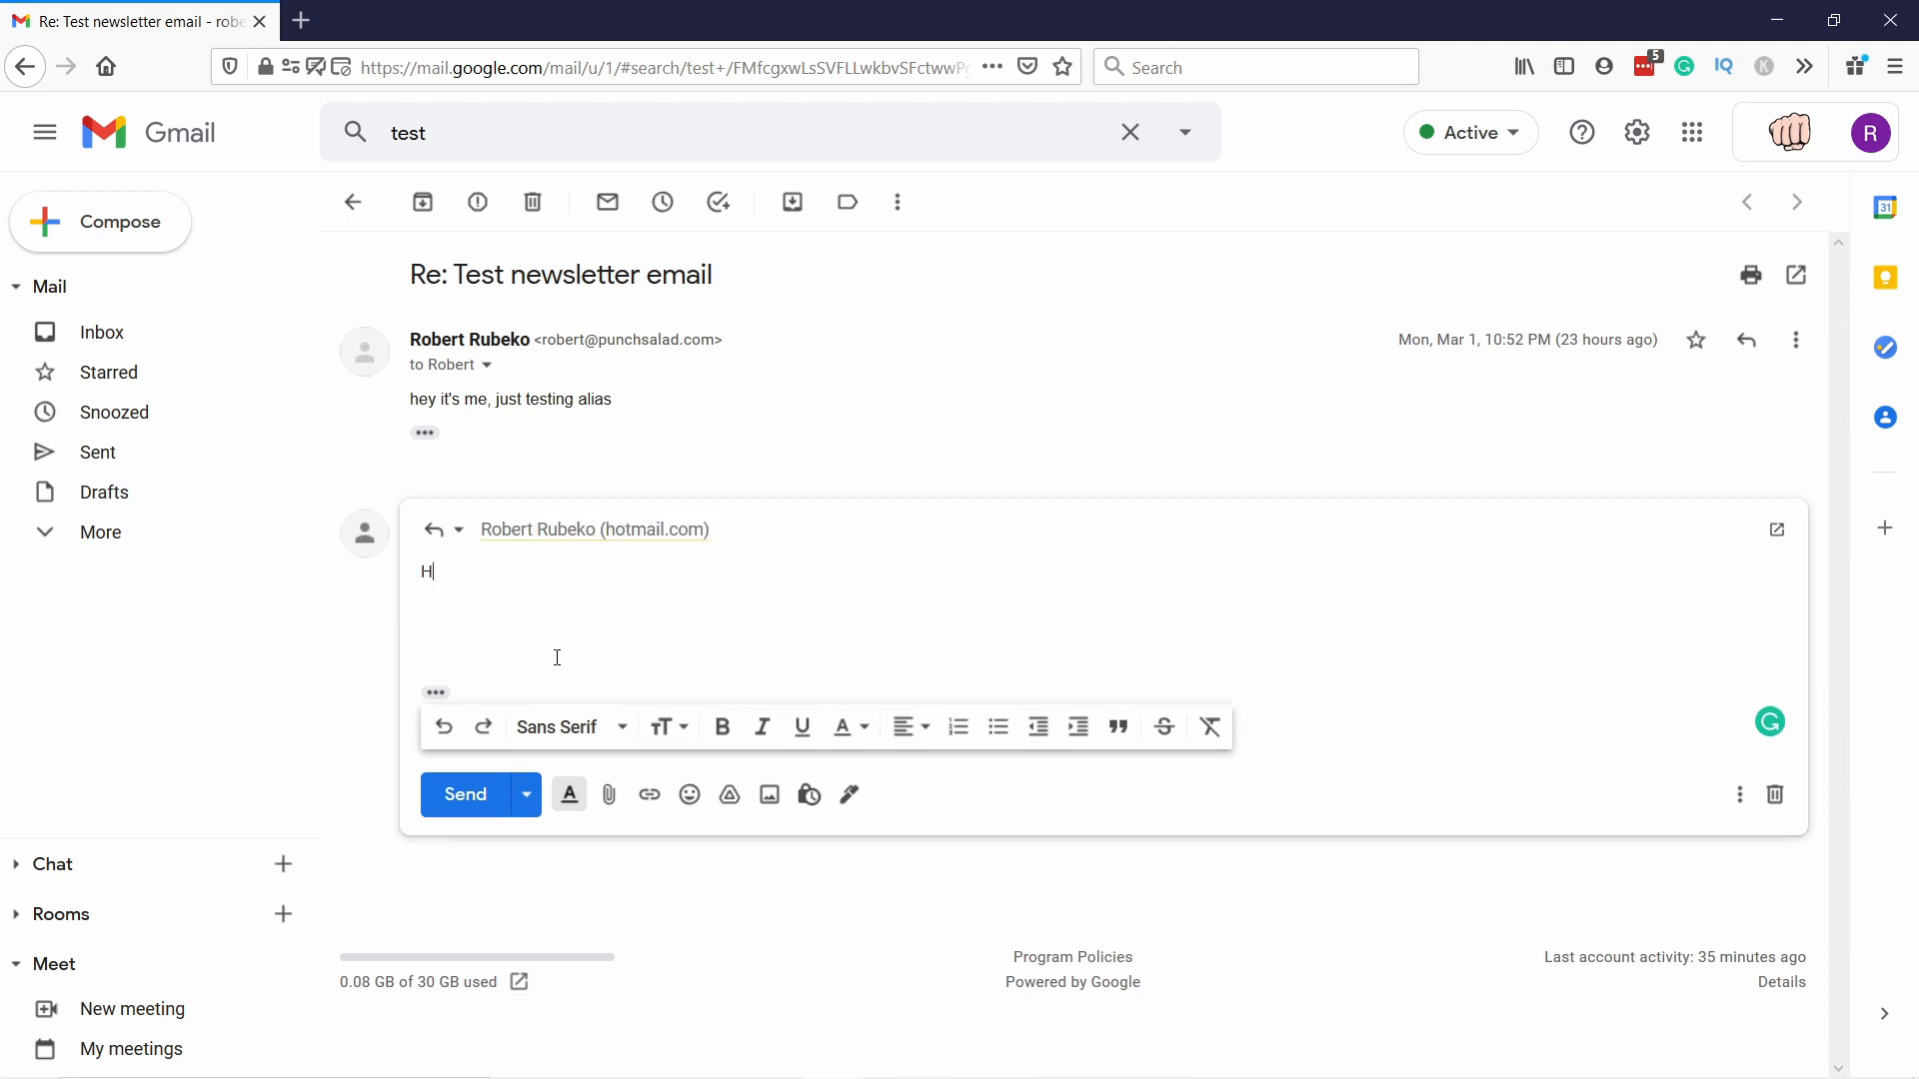
{"action": "left_click", "coordinate": [464, 794]}
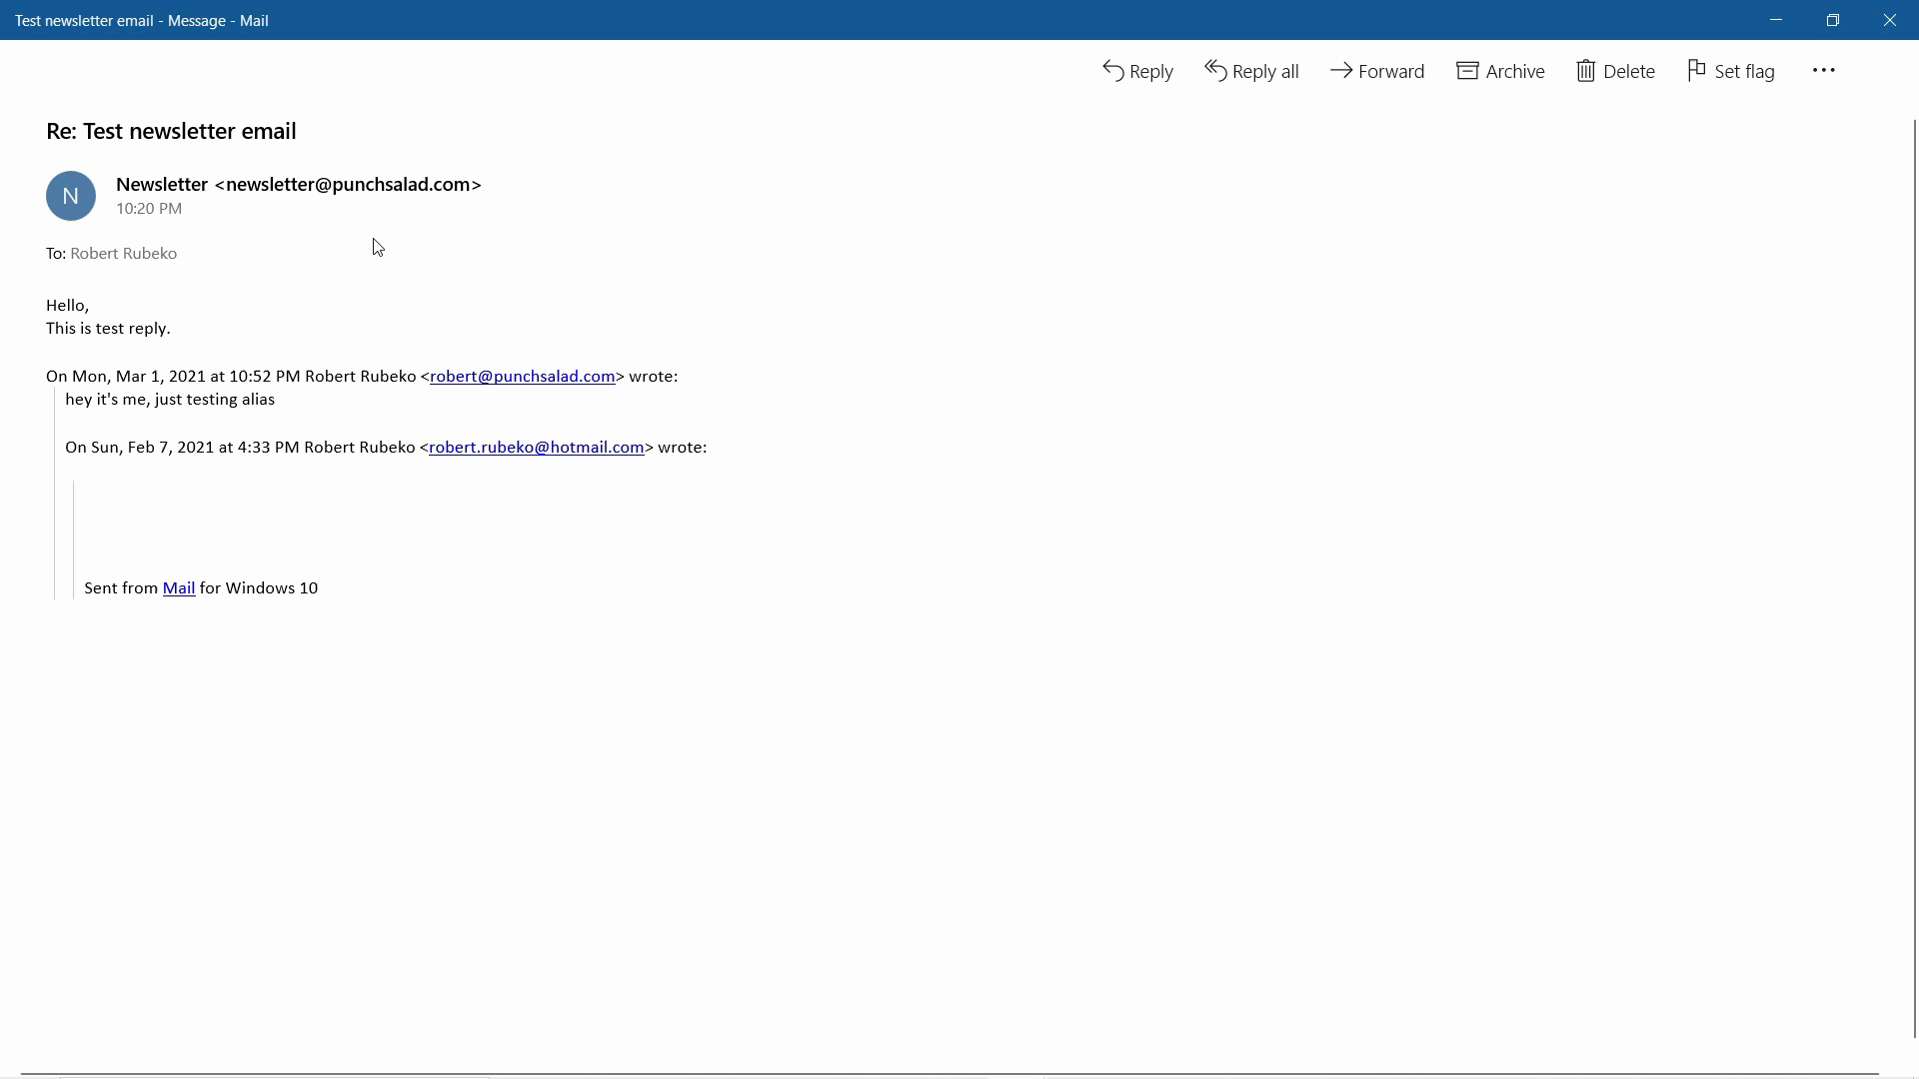
{"action": "mouse_move", "coordinate": [332, 196]}
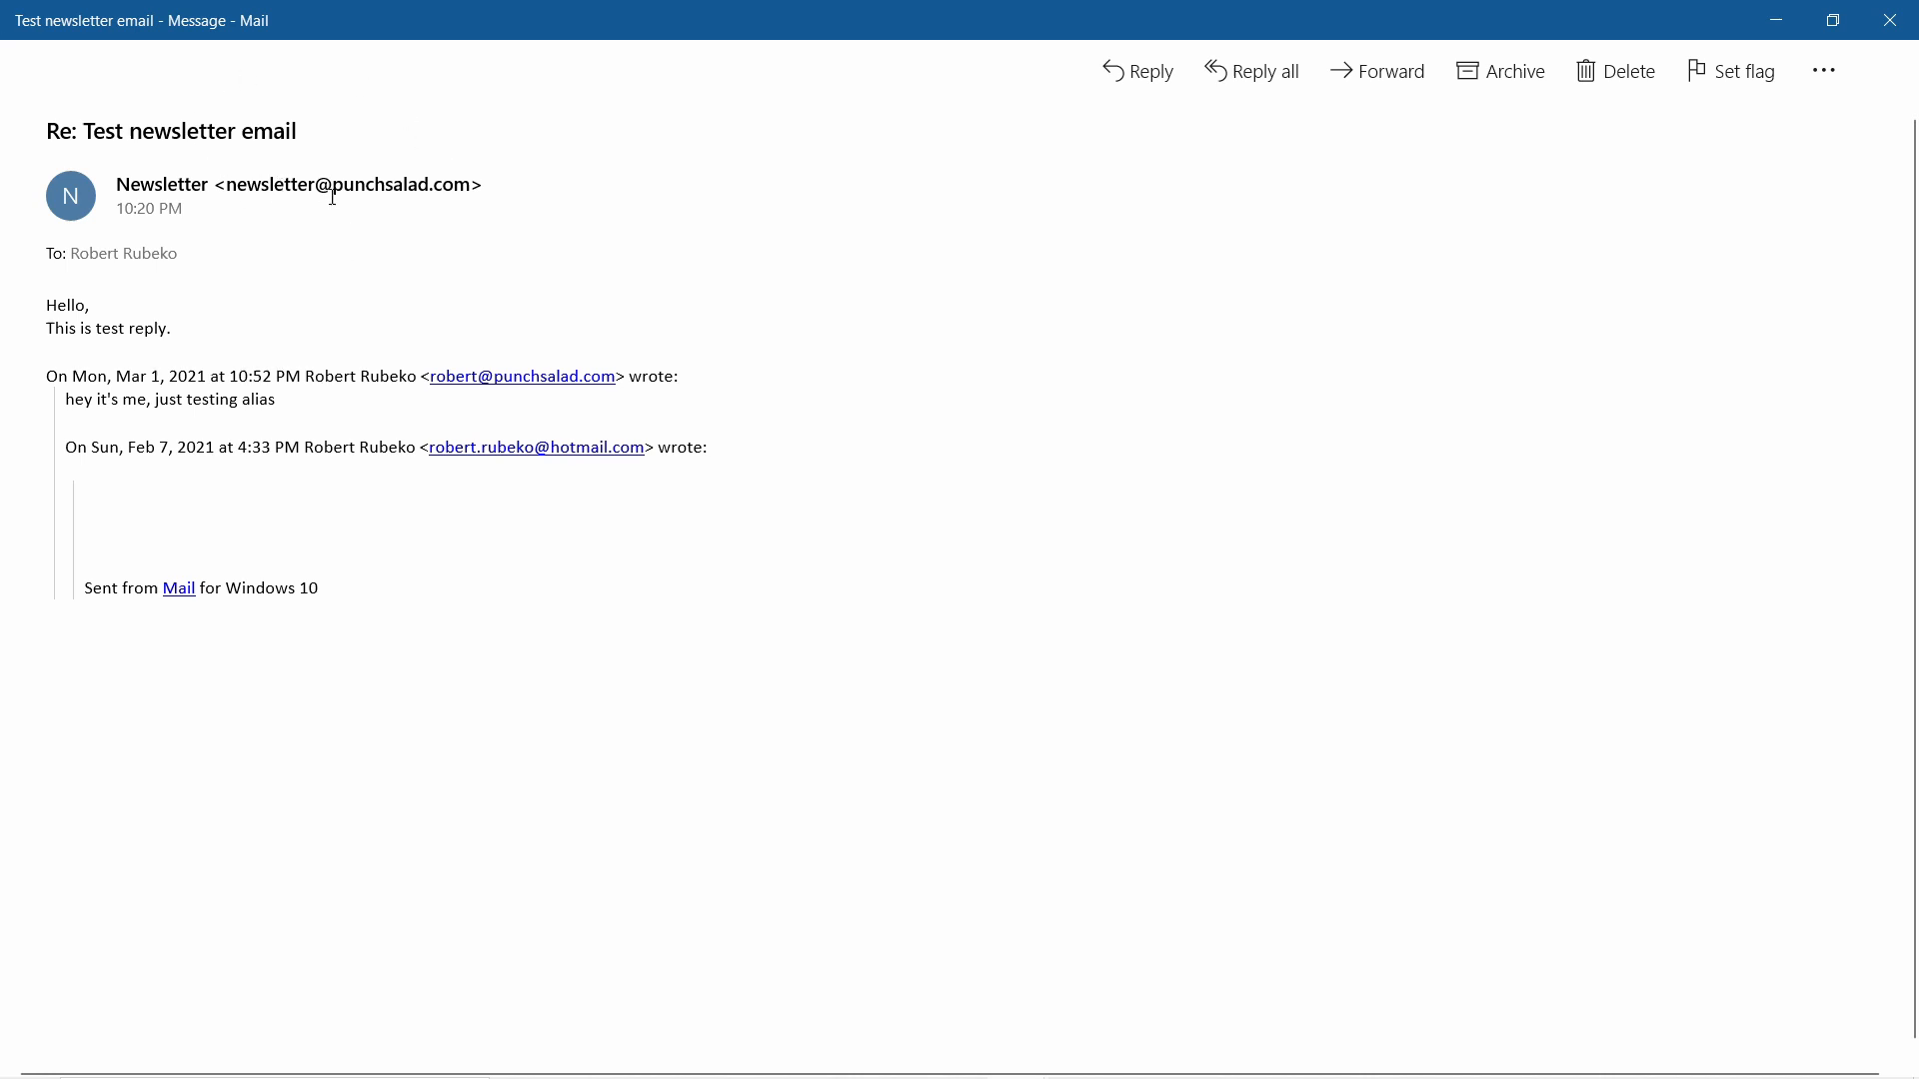